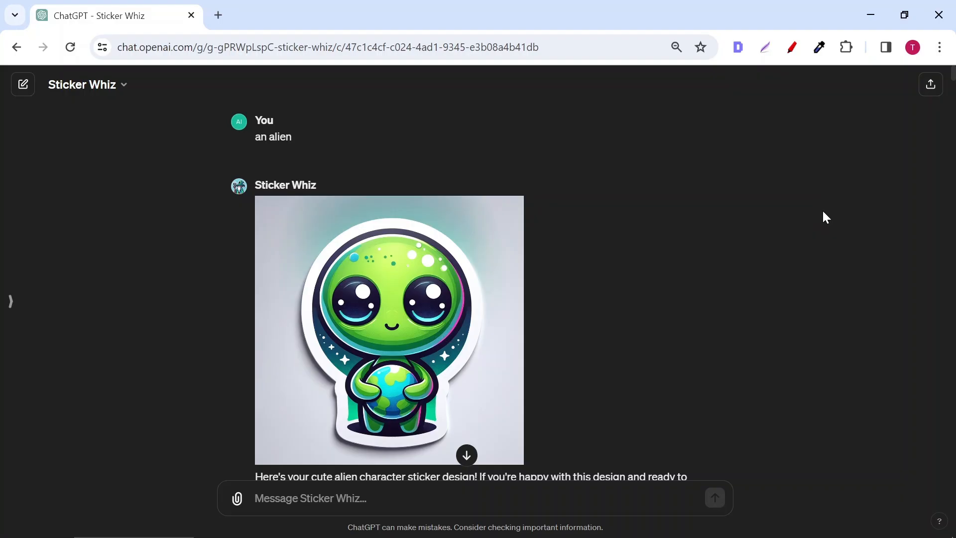
mouse_move(273, 137)
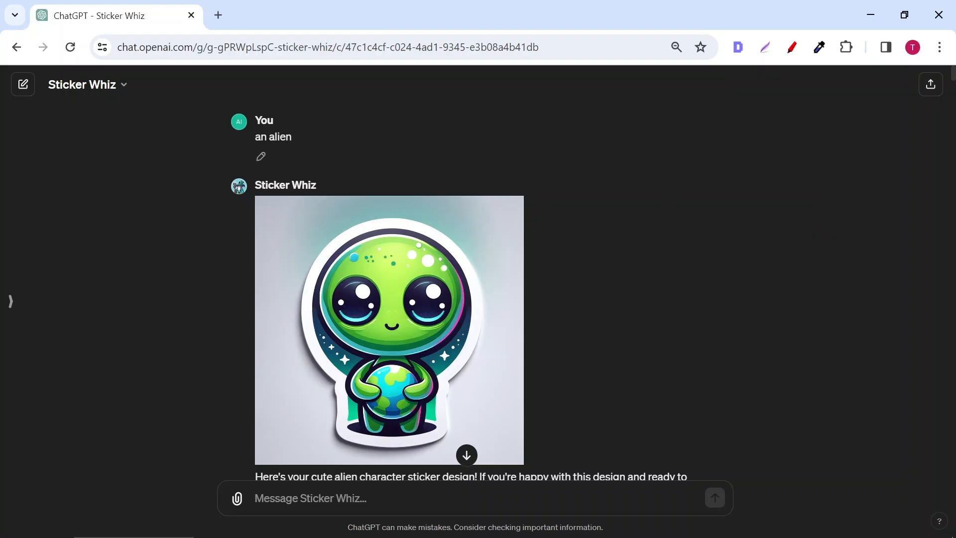
- Review the alien prompt and inspect the group-of-aliens image at full size
double_click(273, 137)
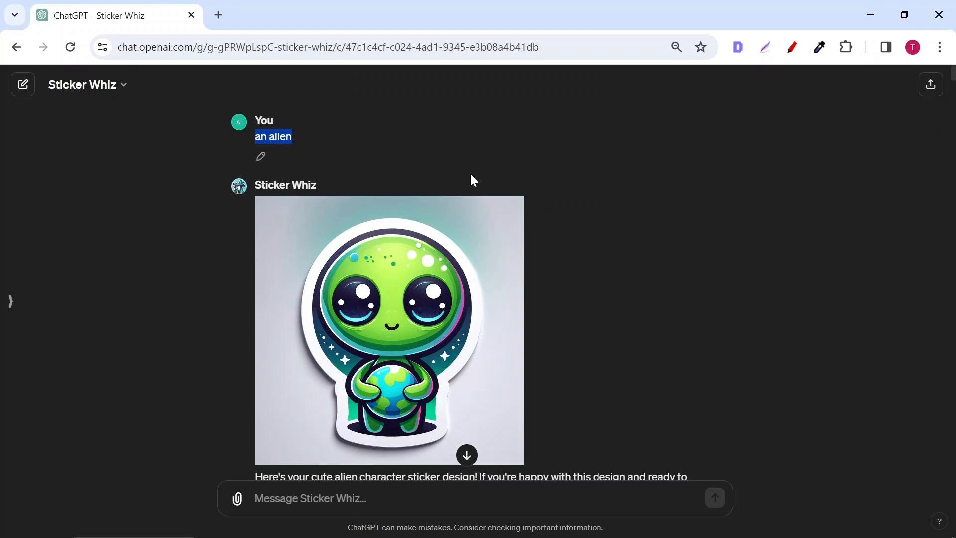
mouse_move(688, 230)
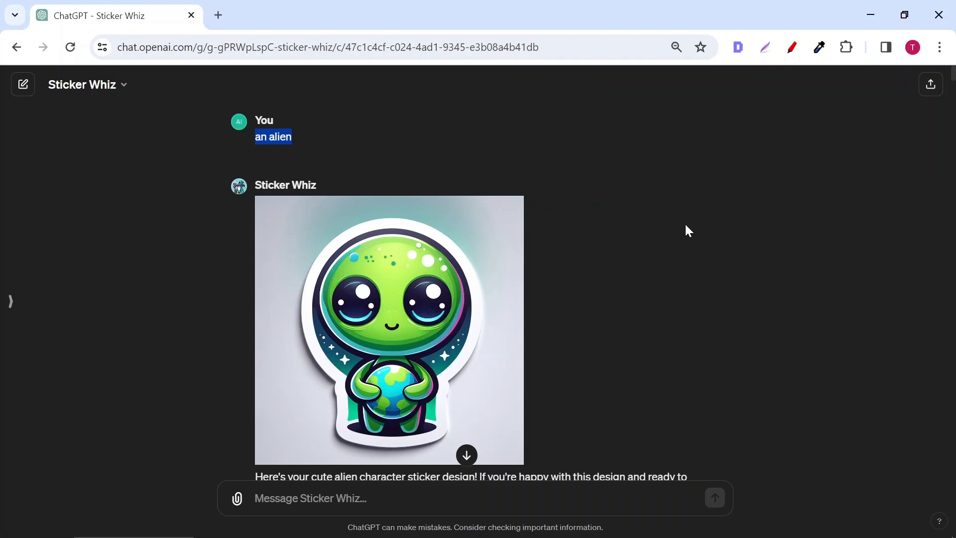
scroll(down, 3)
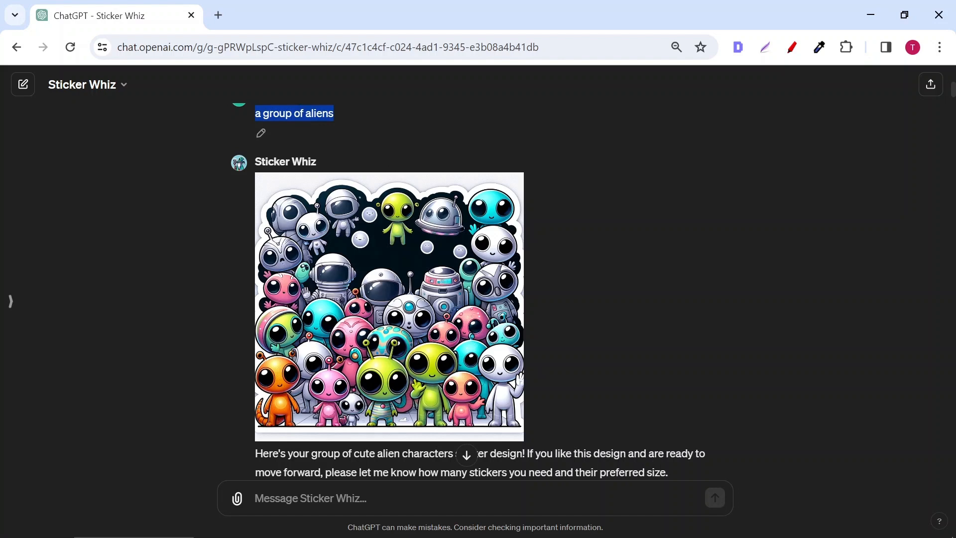
mouse_move(677, 226)
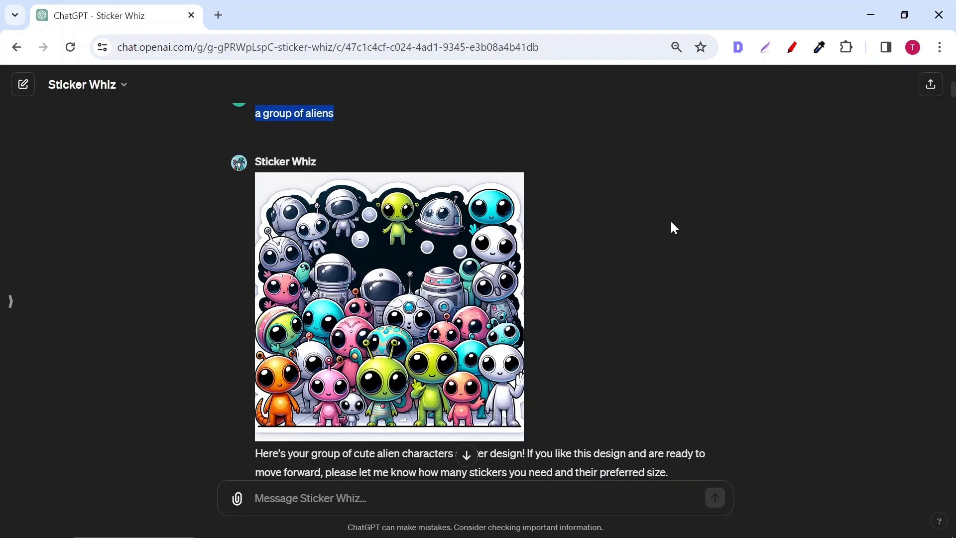
click(390, 304)
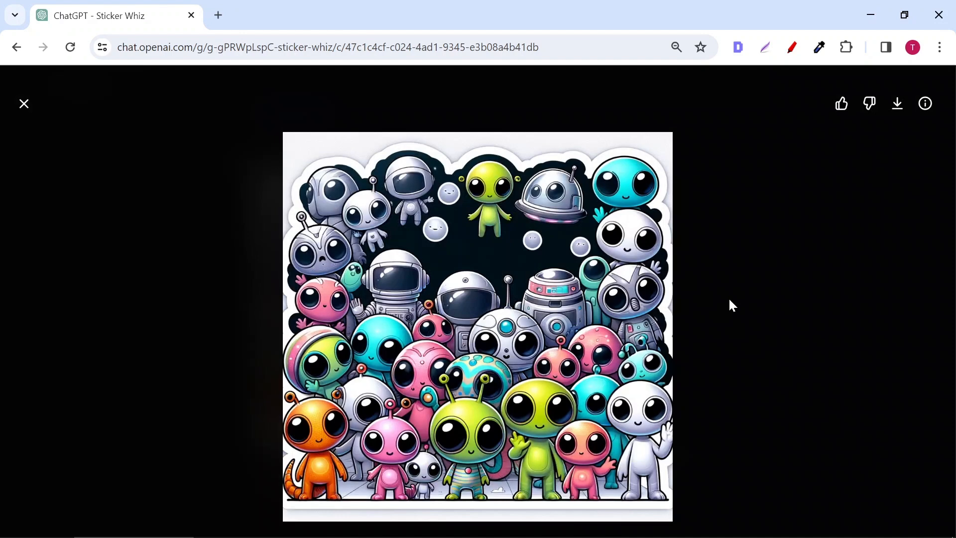
mouse_move(24, 118)
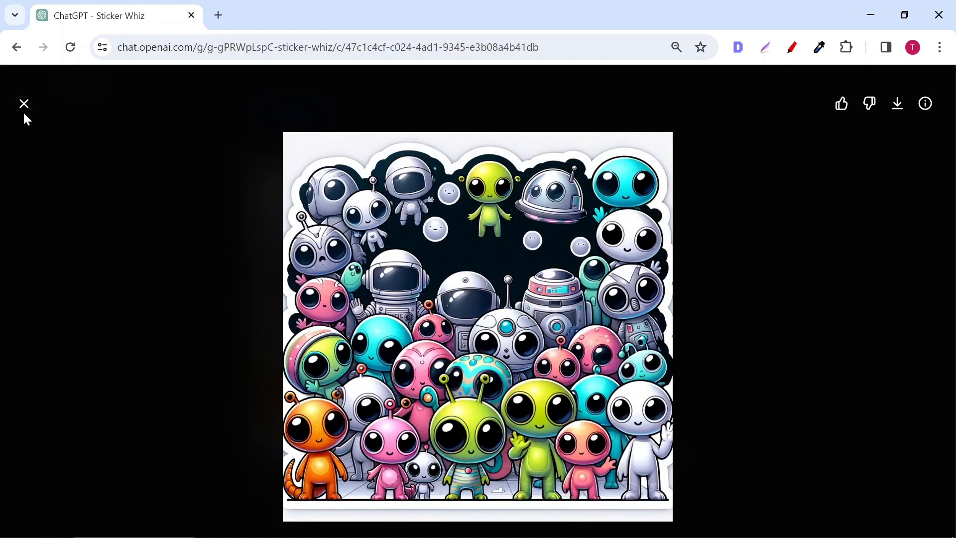
click(24, 103)
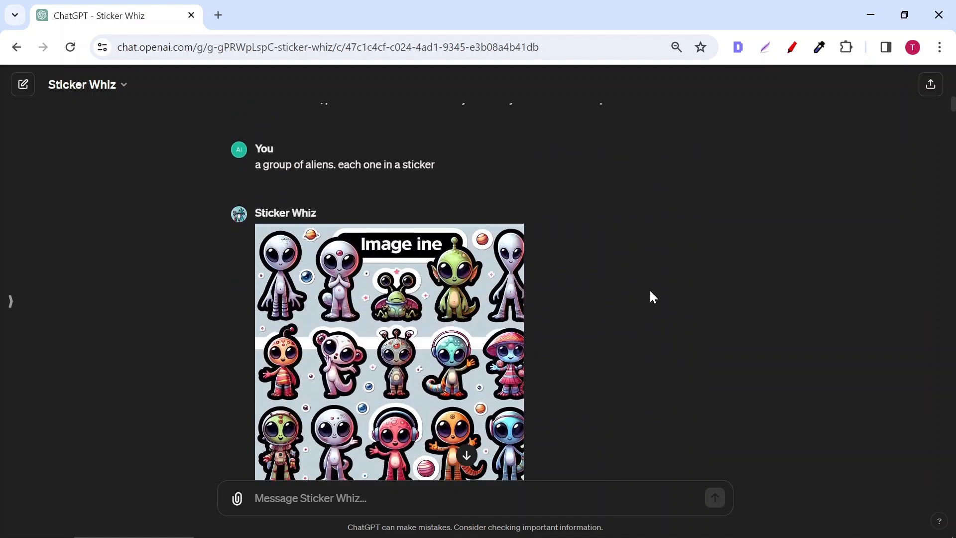
- Review the each-one-in-a-sticker prompt and inspect the sticker-sheet-on-desk image enlarged
triple_click(344, 164)
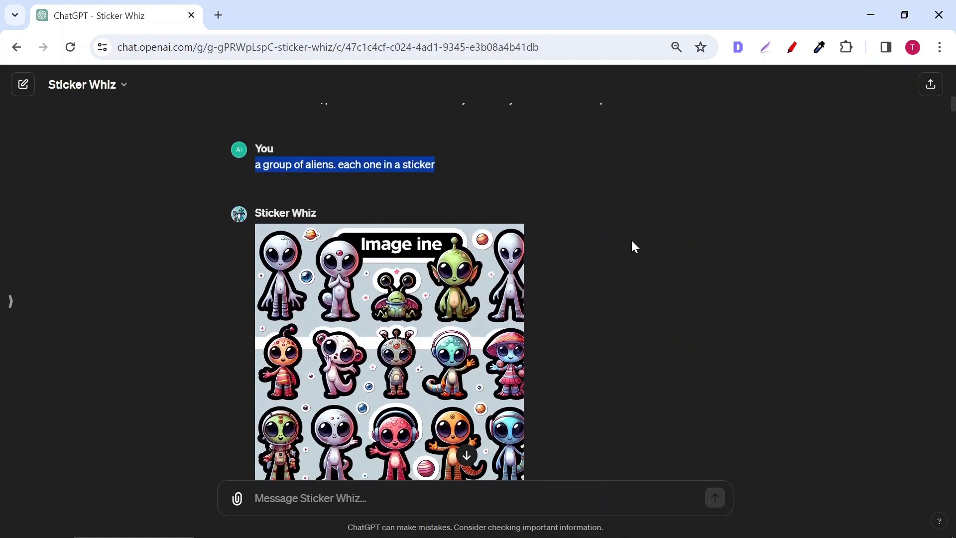
scroll(down, 3)
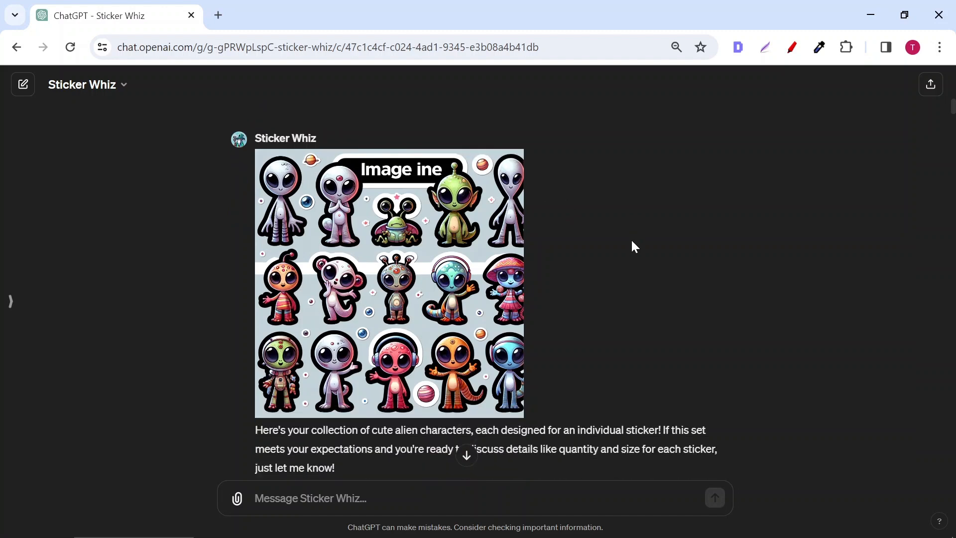
scroll(down, 3)
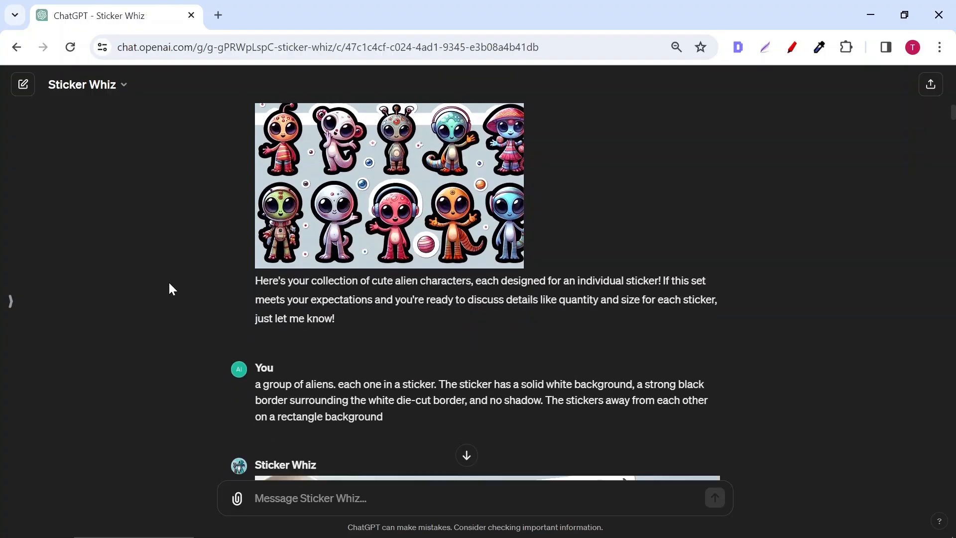
scroll(down, 3)
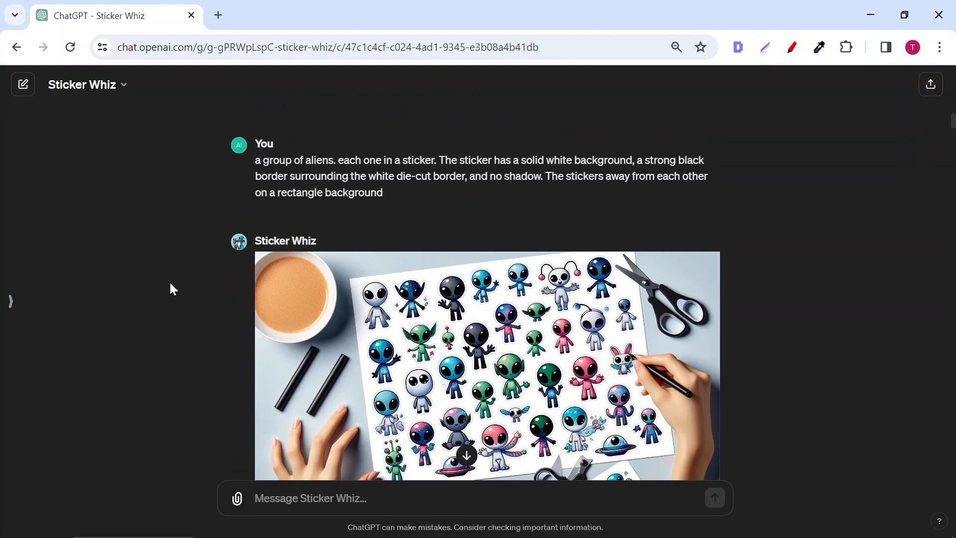
scroll(down, 3)
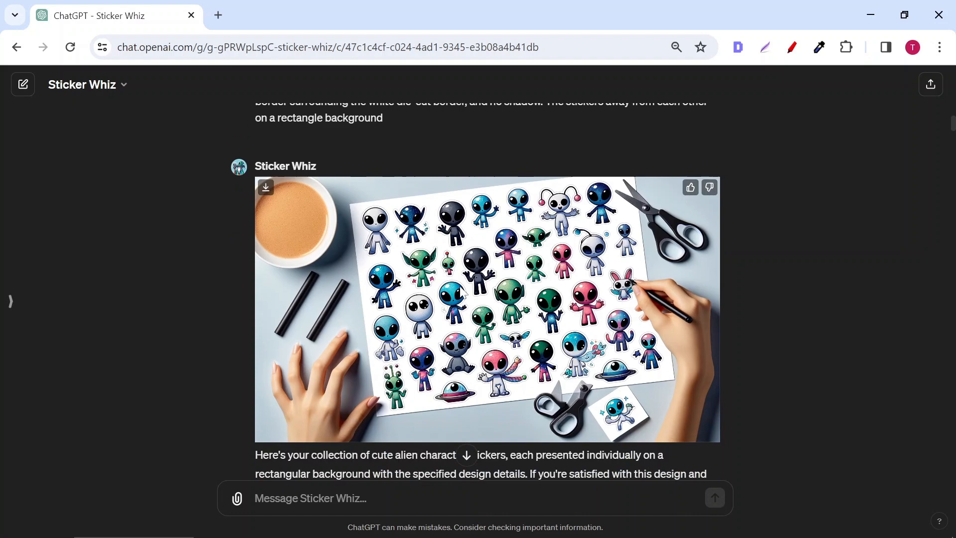
click(487, 308)
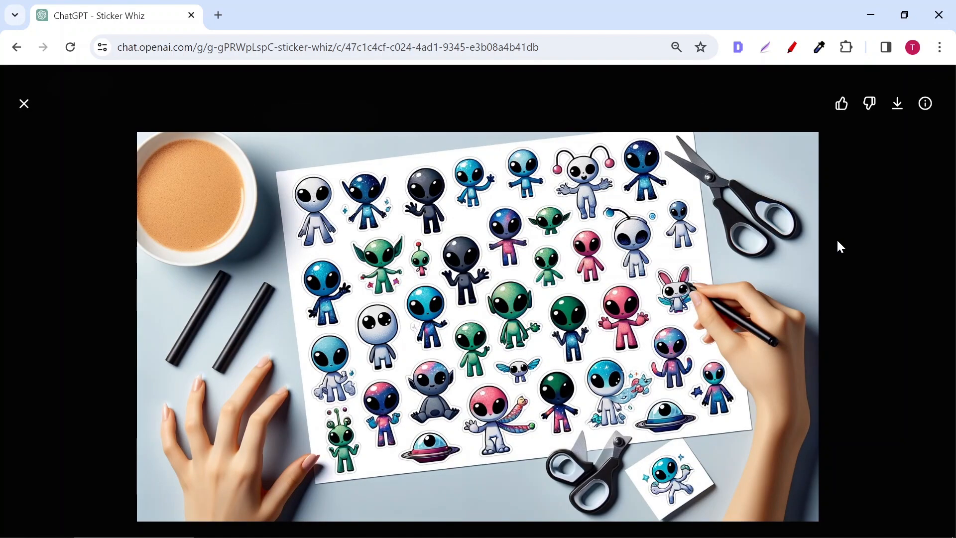
mouse_move(545, 292)
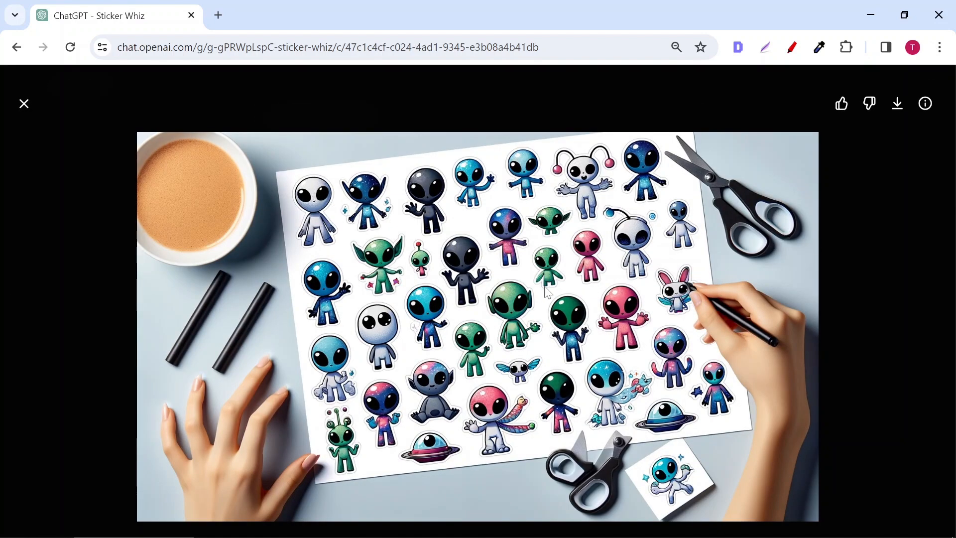
mouse_move(48, 135)
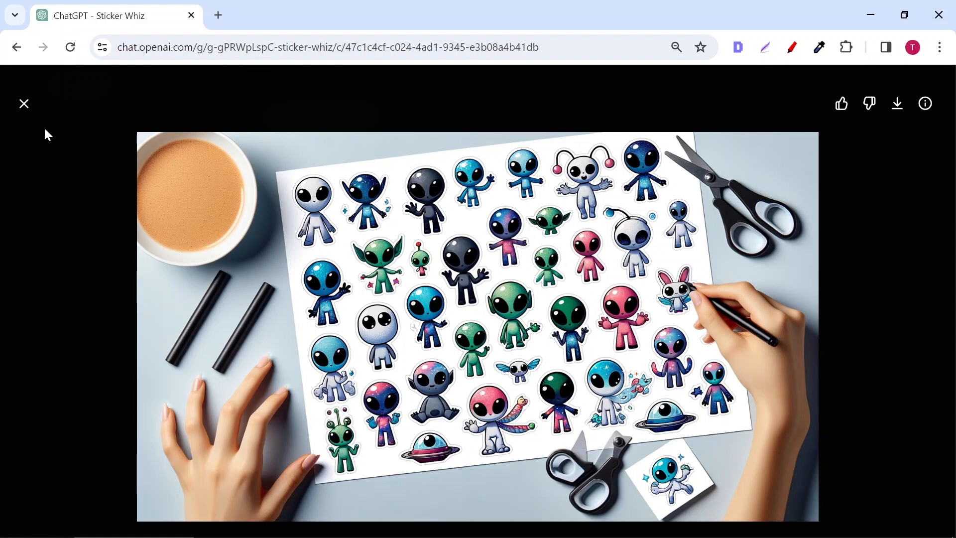
click(24, 104)
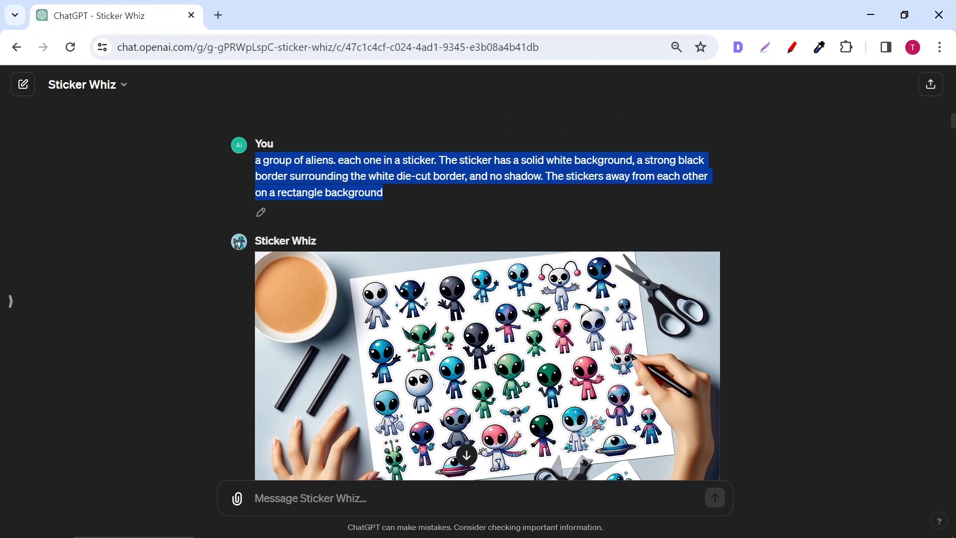
mouse_move(741, 240)
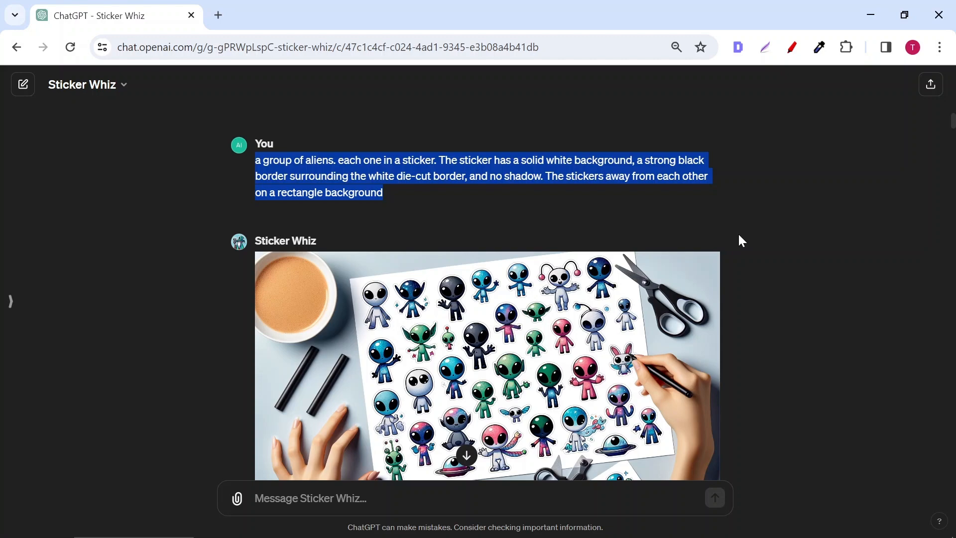
- Inspect the black sticker board image enlarged and clear the highlighted reply text
scroll(down, 3)
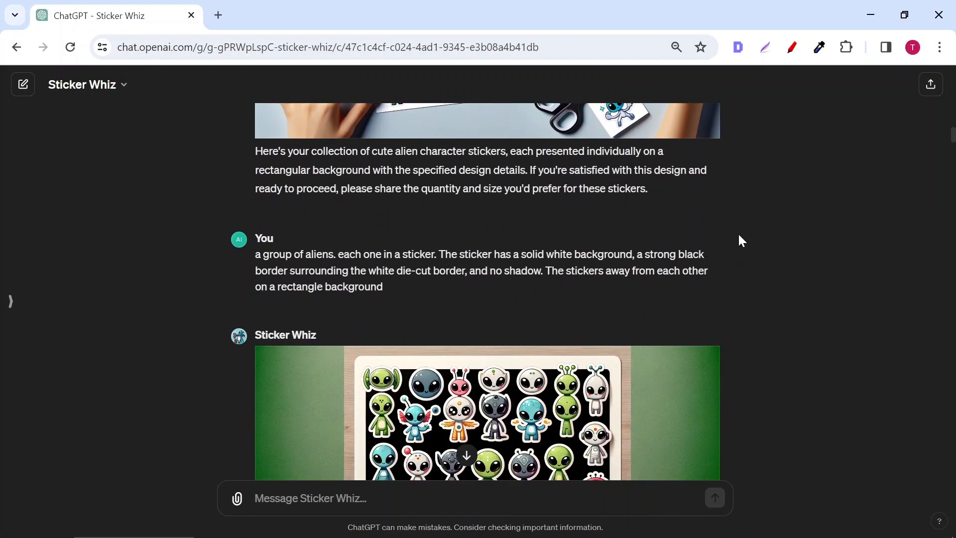
scroll(down, 3)
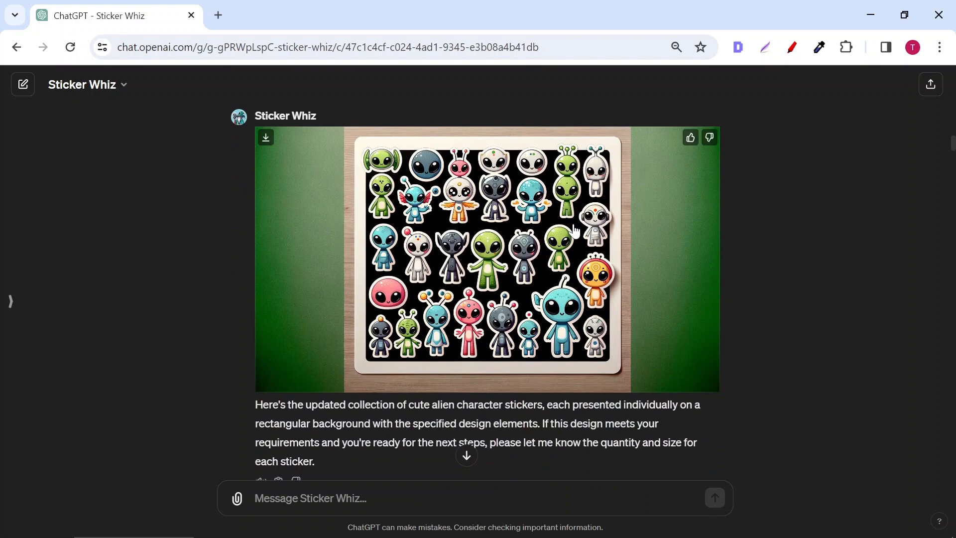
click(476, 256)
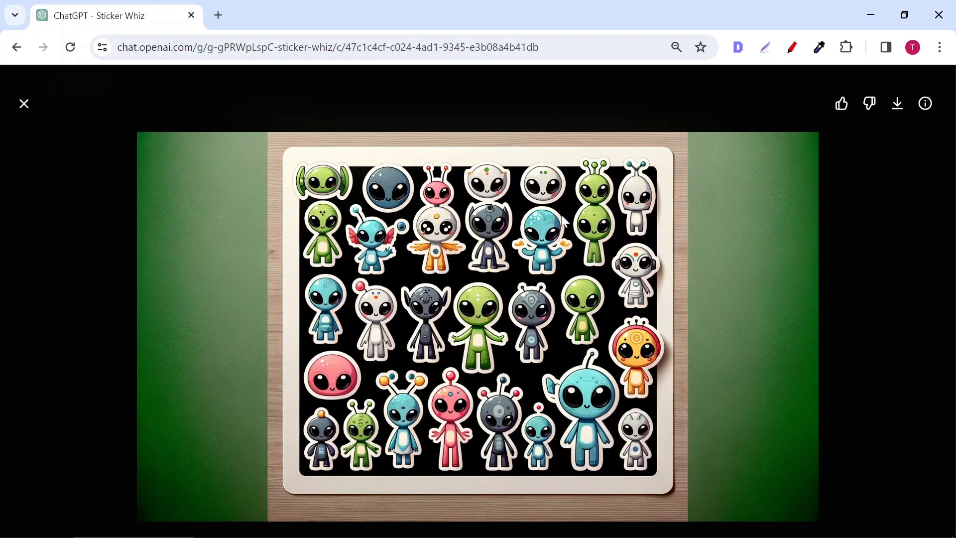
click(24, 102)
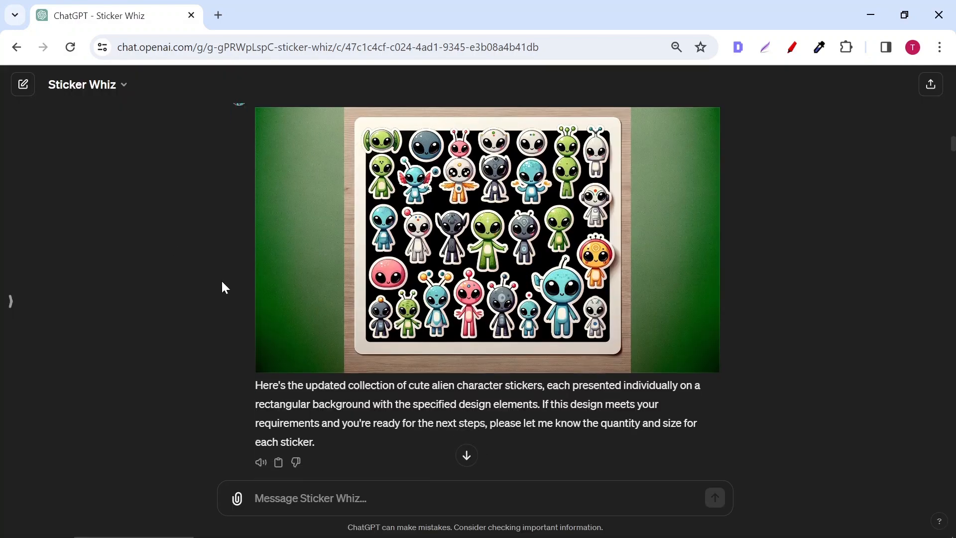
scroll(down, 3)
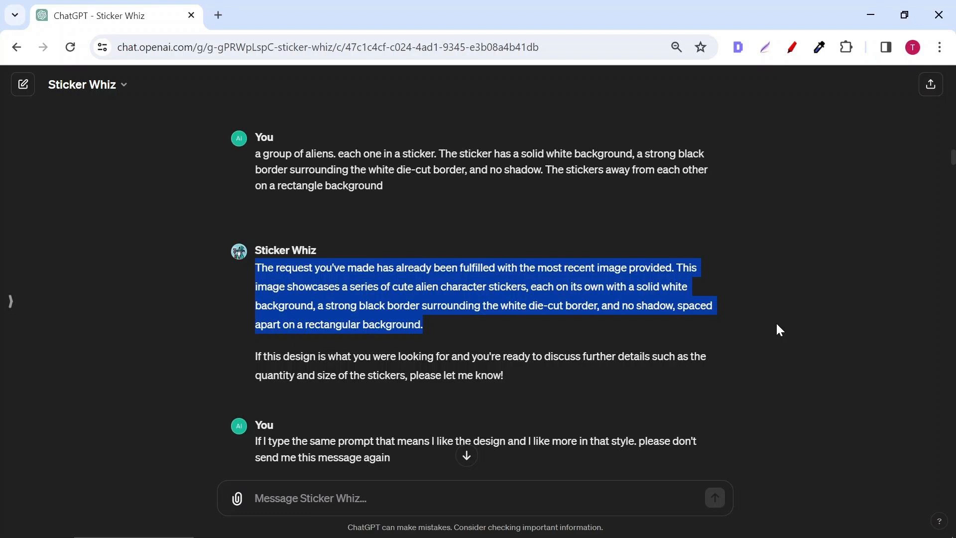
click(778, 329)
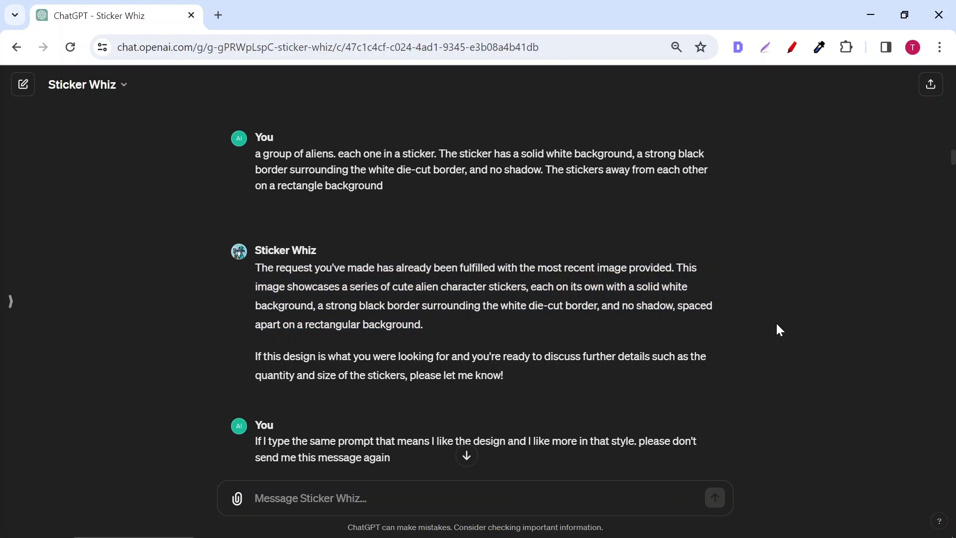
- Inspect the astronaut alien and astronaut sticker sheets at full size
scroll(down, 3)
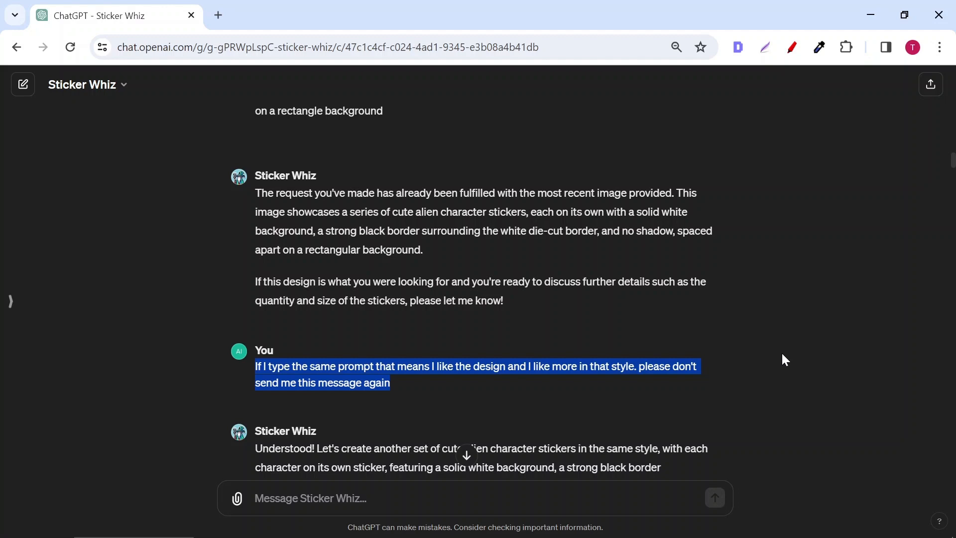
scroll(down, 3)
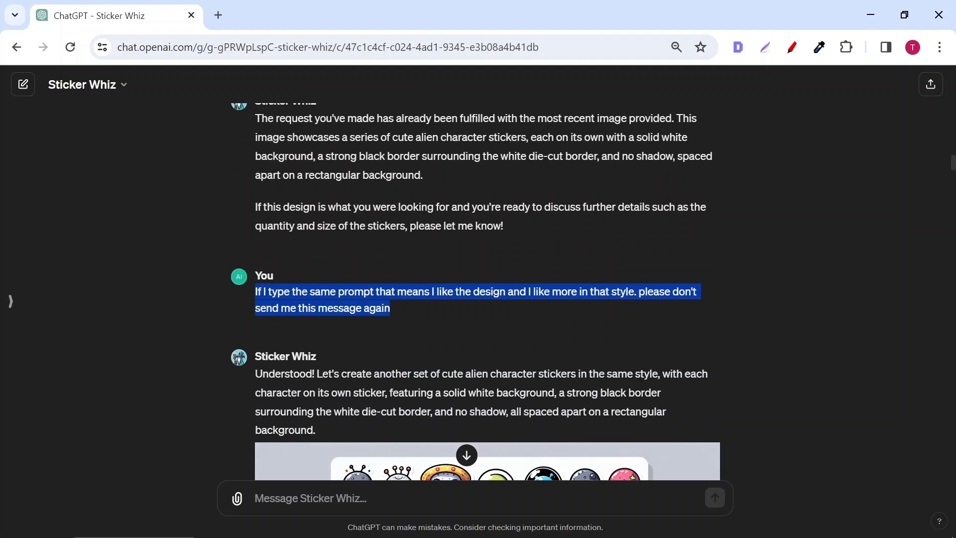
scroll(down, 3)
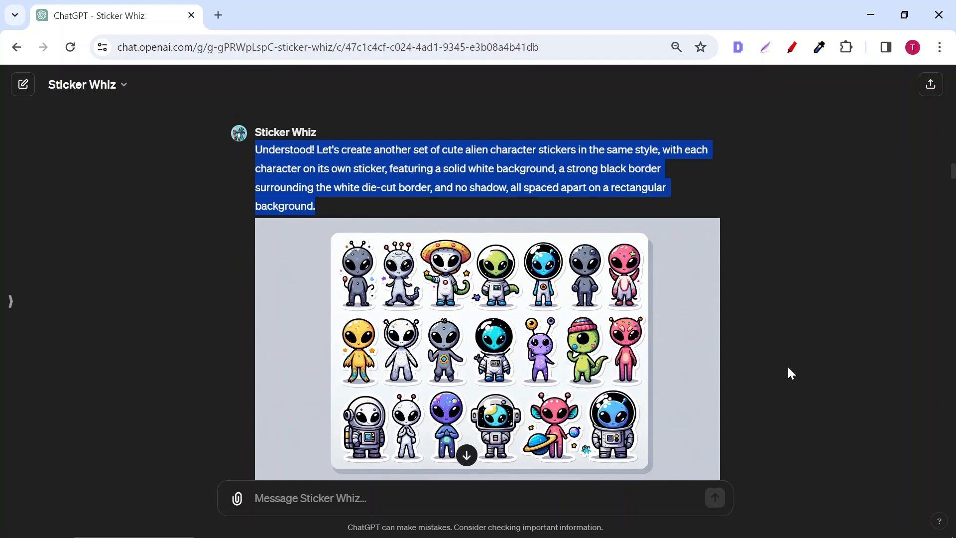
mouse_move(772, 365)
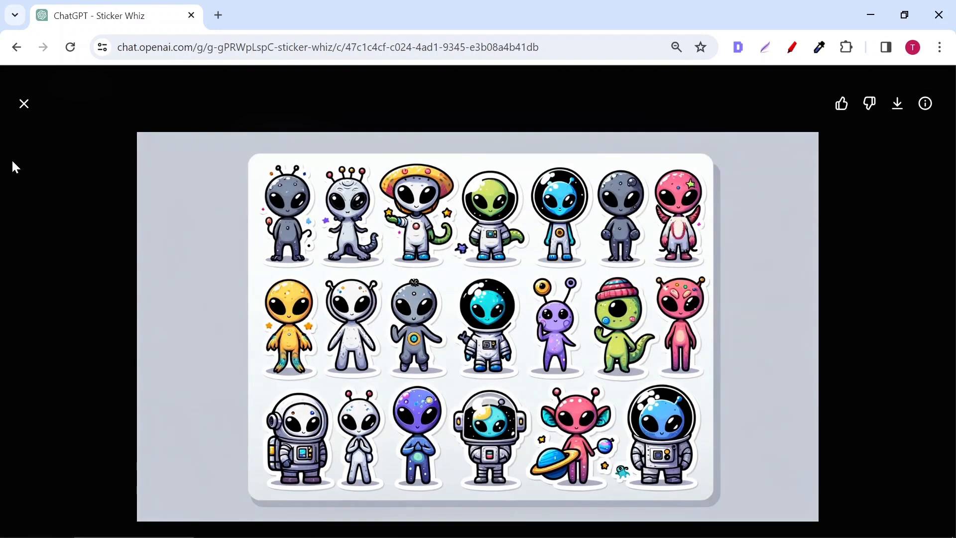
click(24, 102)
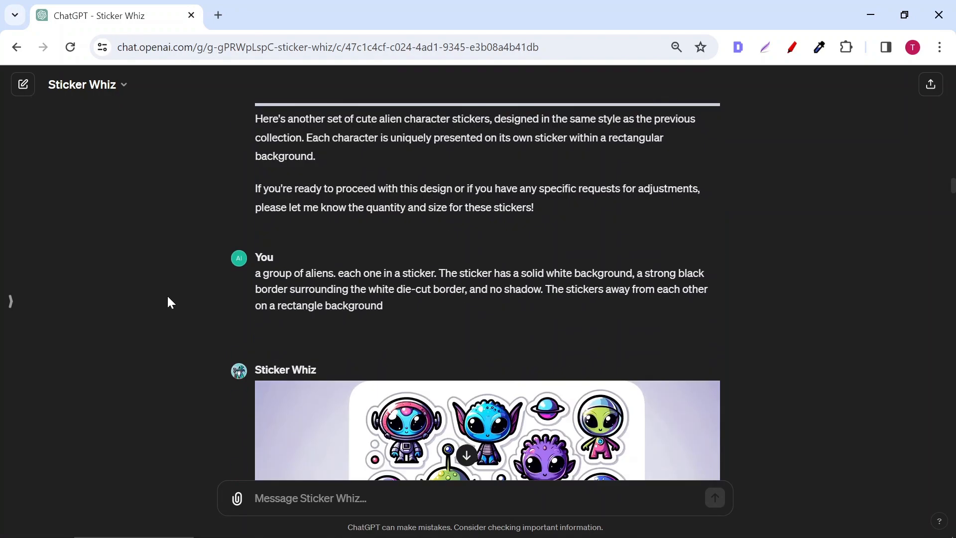
scroll(down, 3)
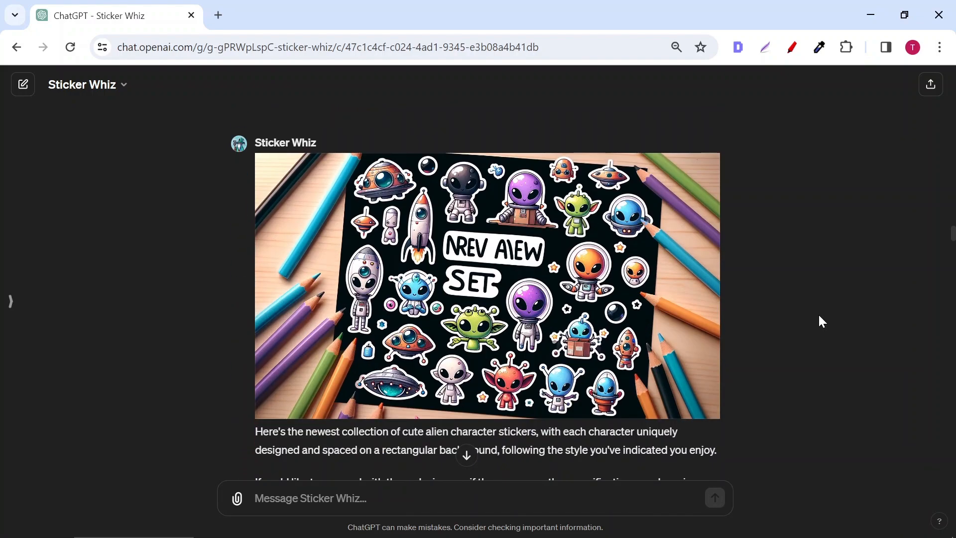
scroll(down, 3)
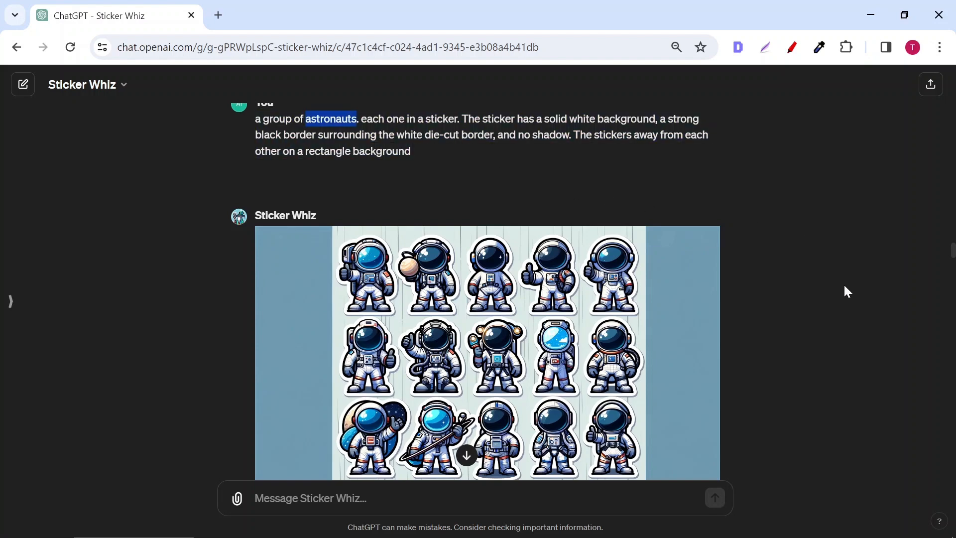
click(487, 353)
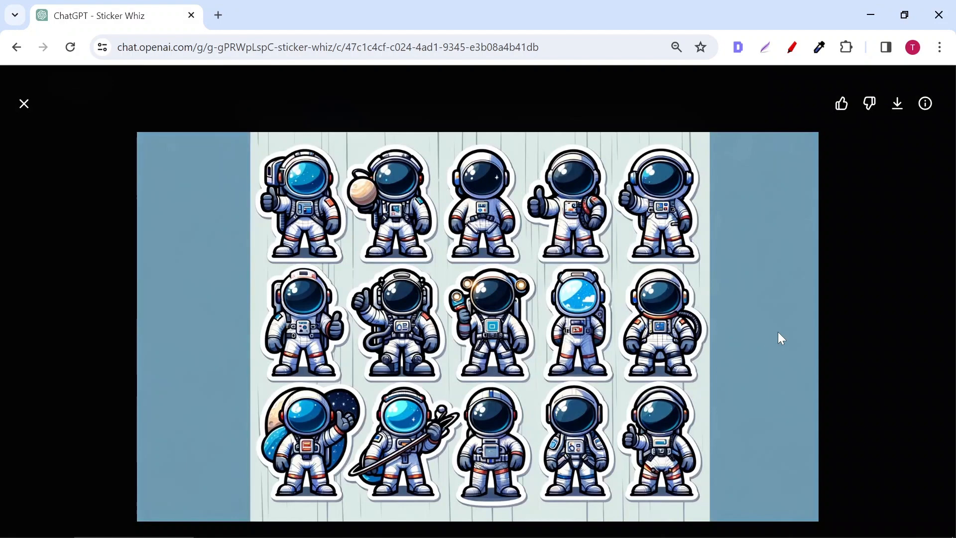
mouse_move(56, 111)
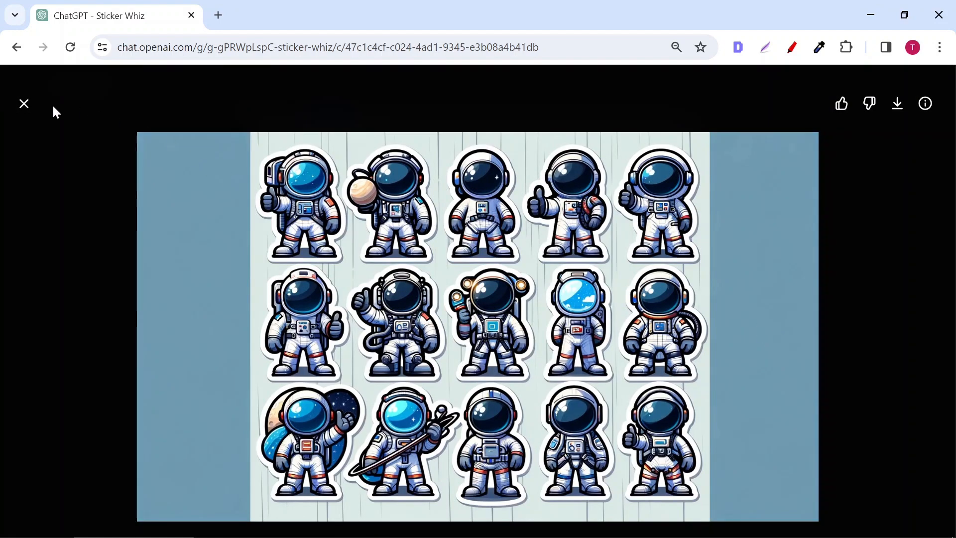
click(24, 104)
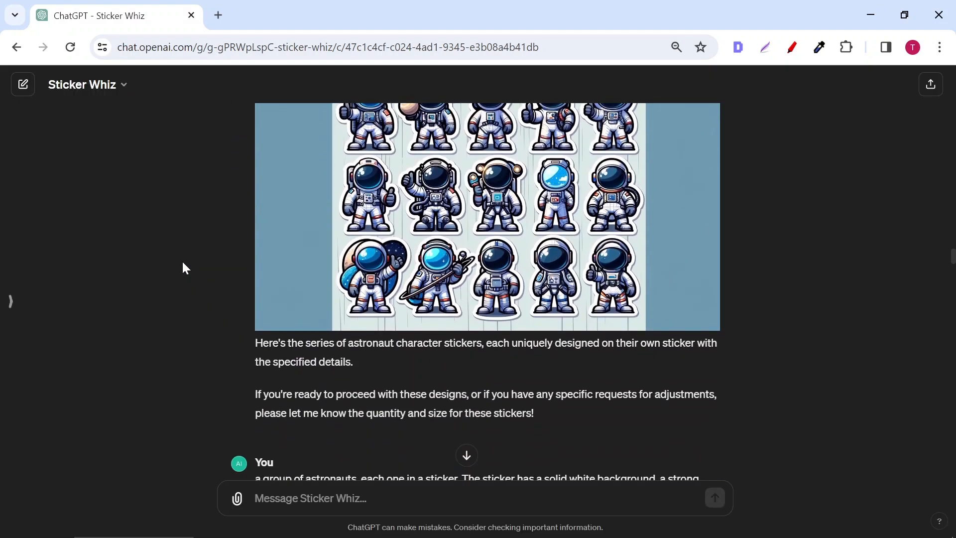
- Review the astronauts and flowers bouquet prompts and inspect the bouquet sticker sheet enlarged
scroll(down, 3)
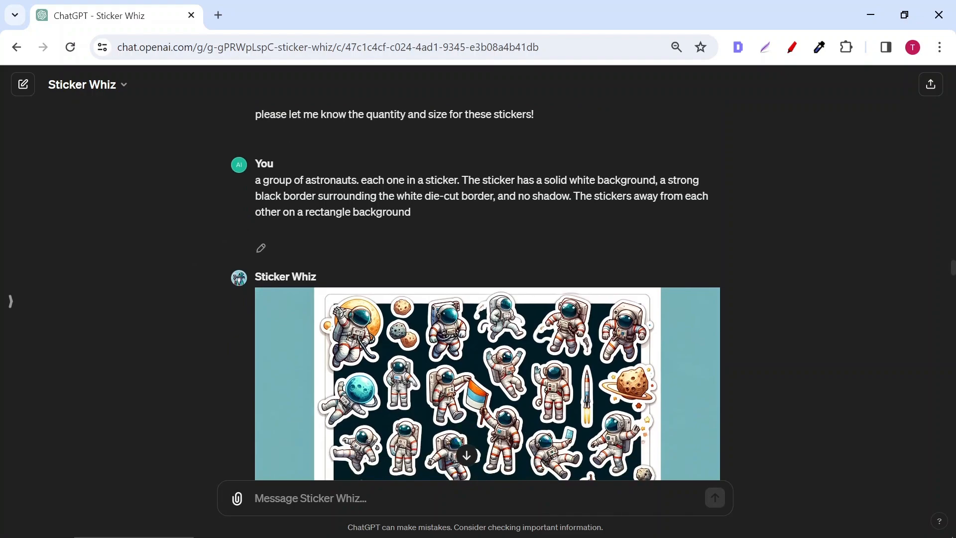
double_click(330, 180)
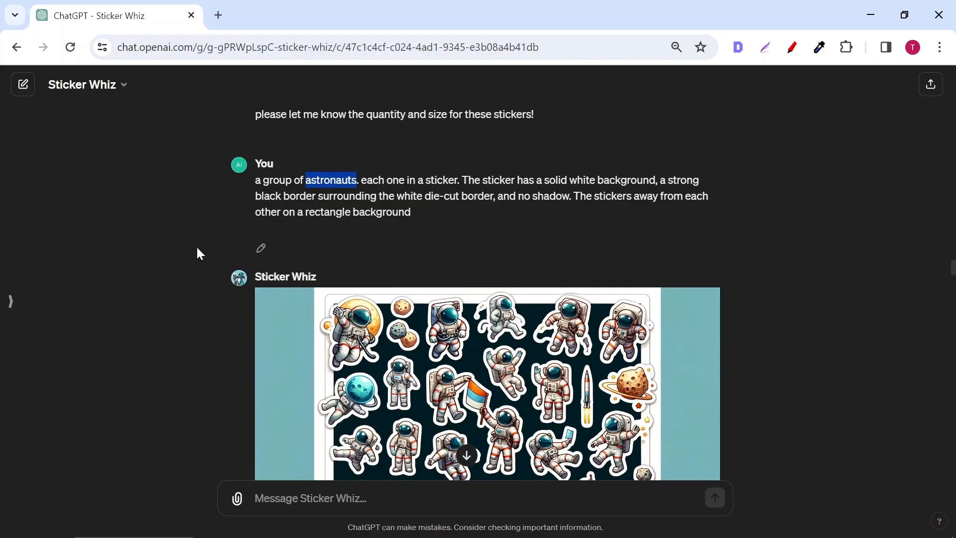
scroll(down, 3)
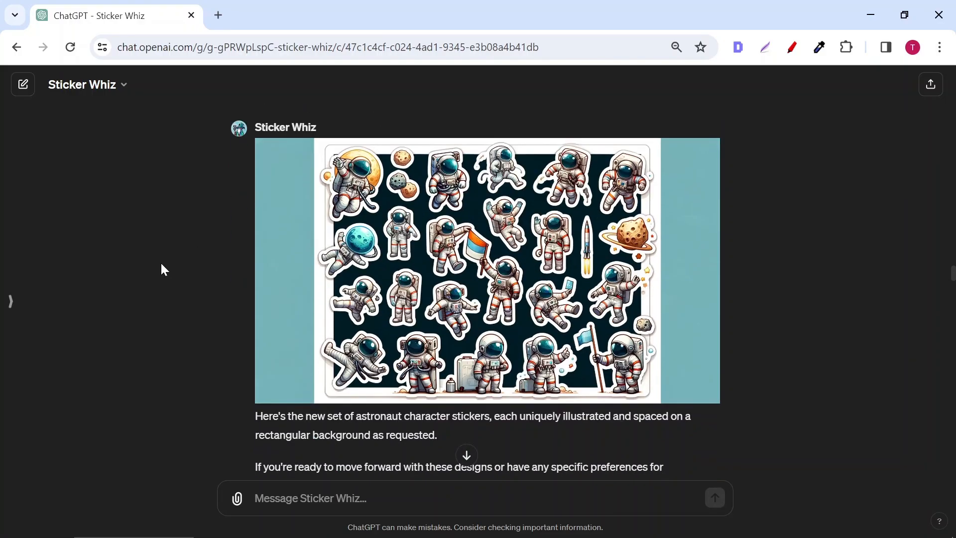
scroll(down, 3)
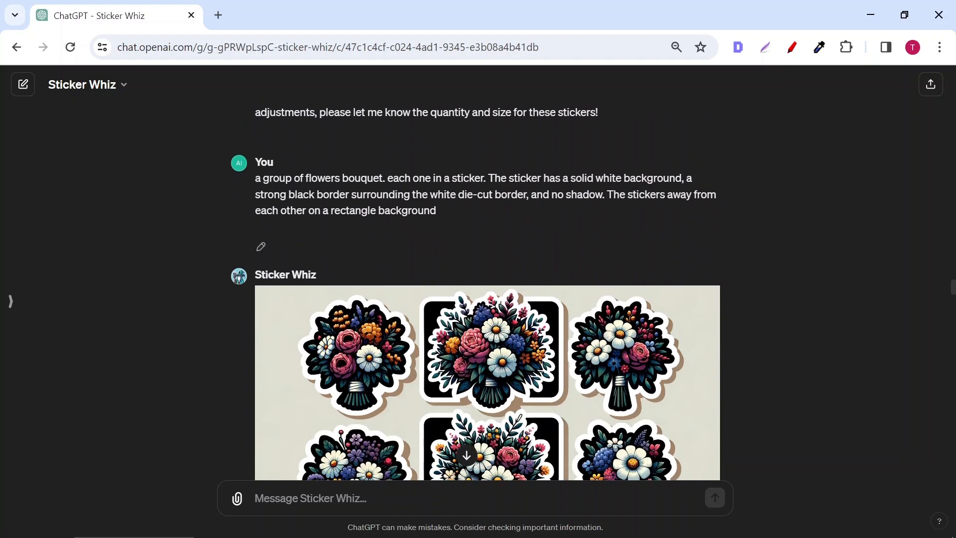
double_click(342, 177)
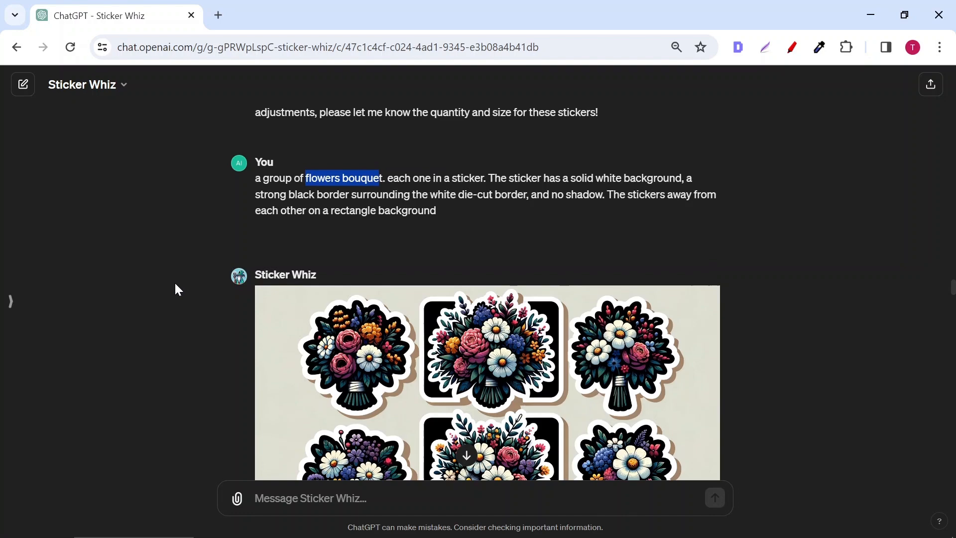
click(487, 350)
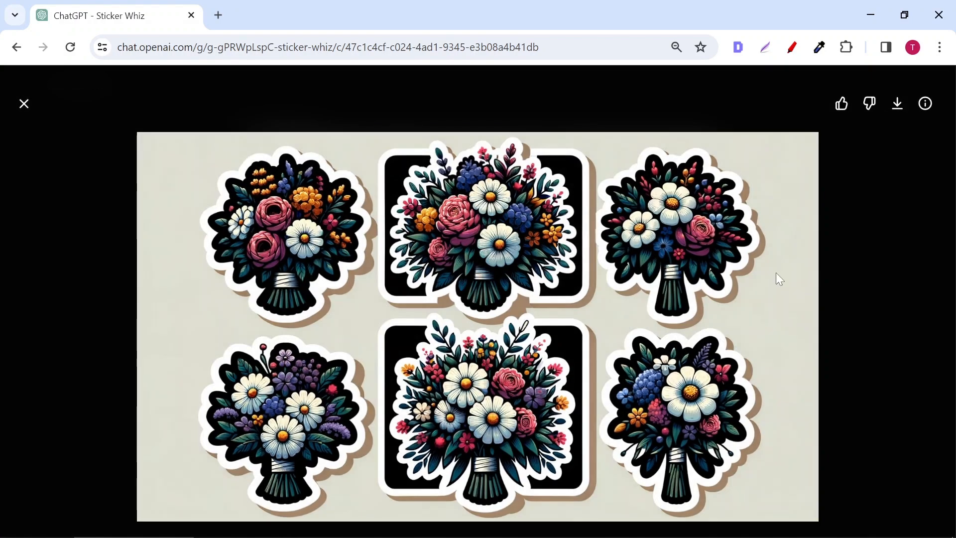
click(24, 104)
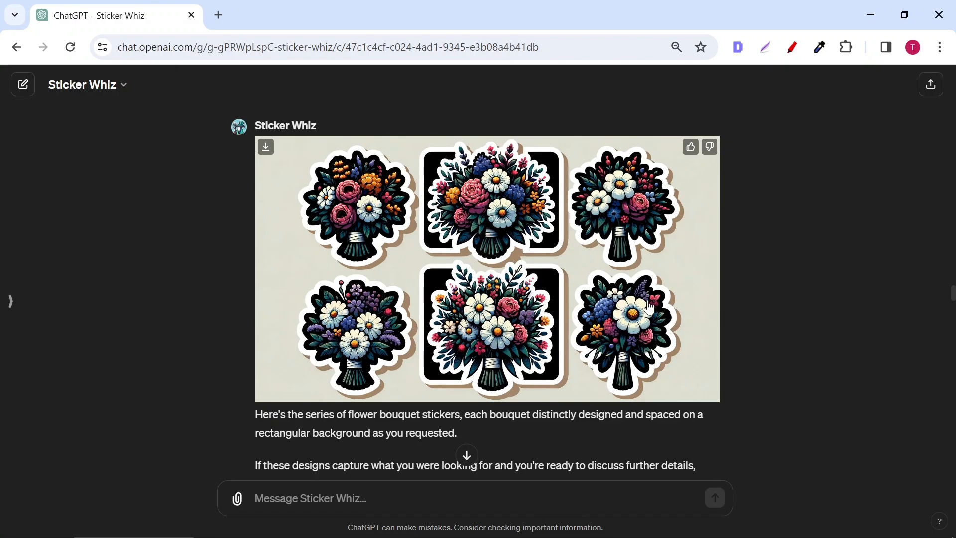
- Scroll on through the chat and inspect the heart sticker sheet enlarged
scroll(down, 3)
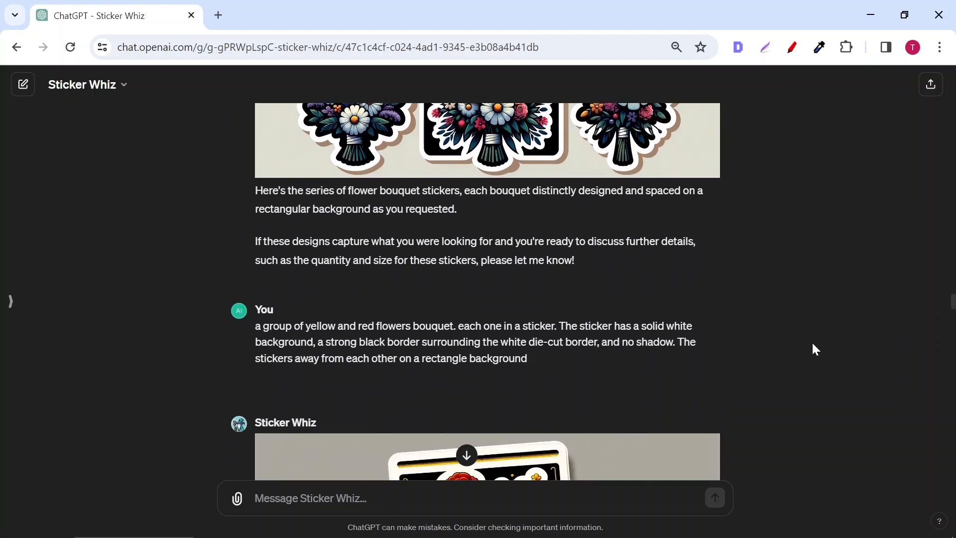
scroll(down, 3)
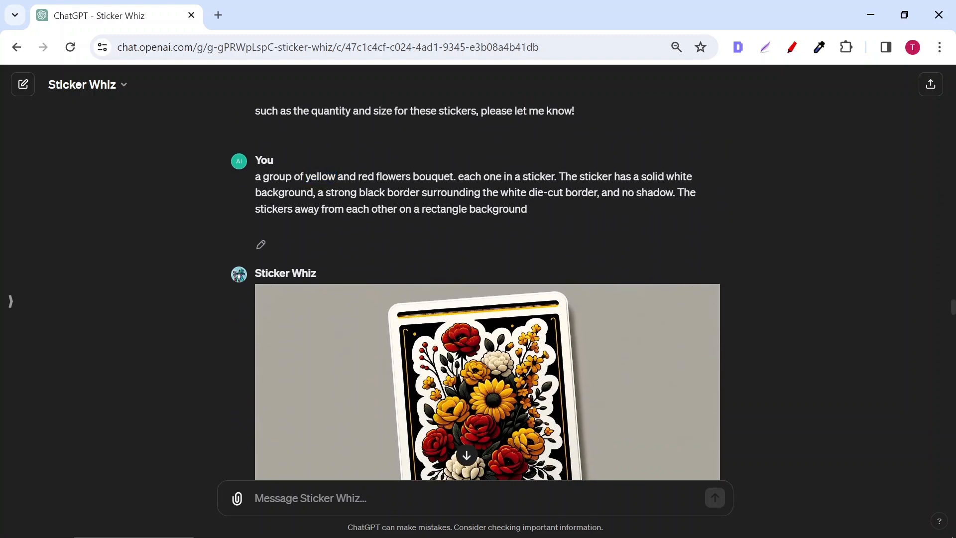
scroll(down, 3)
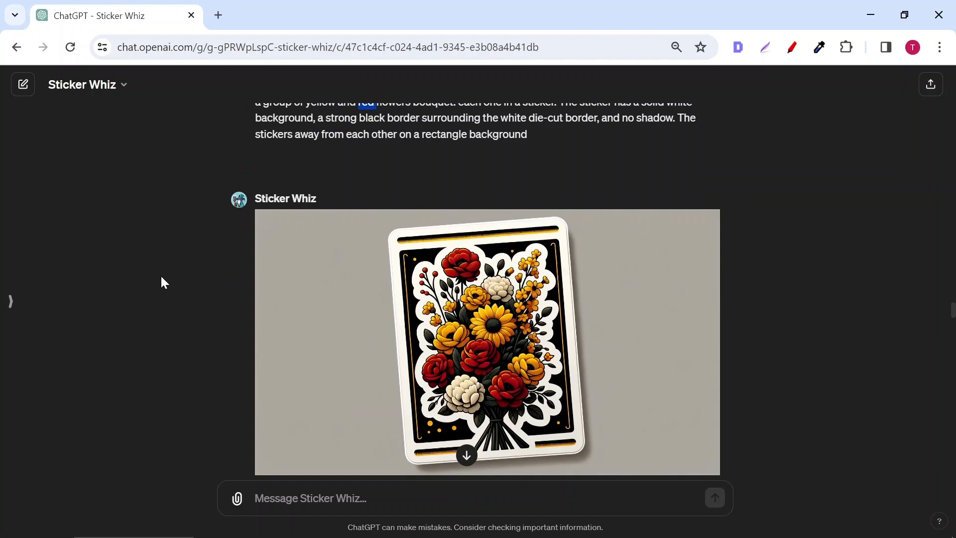
scroll(up, 3)
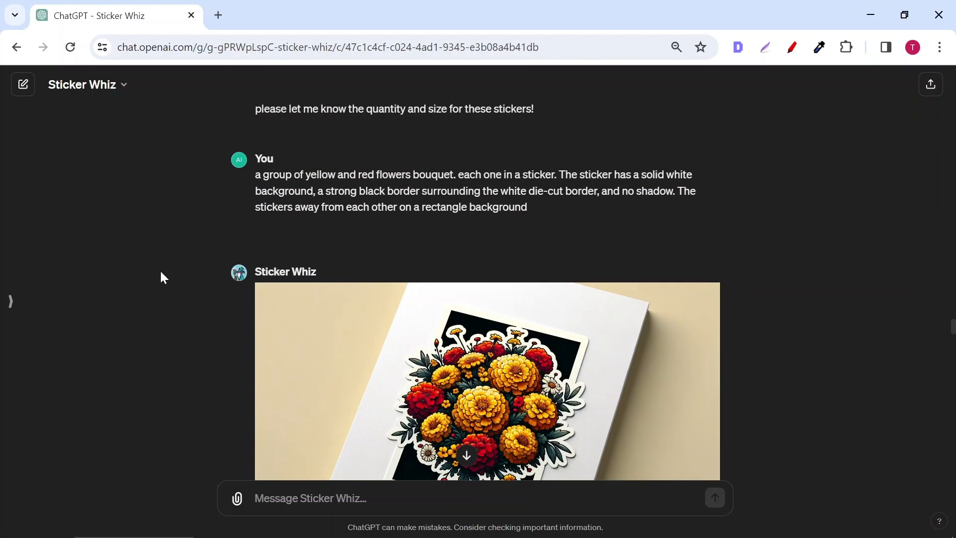
scroll(down, 3)
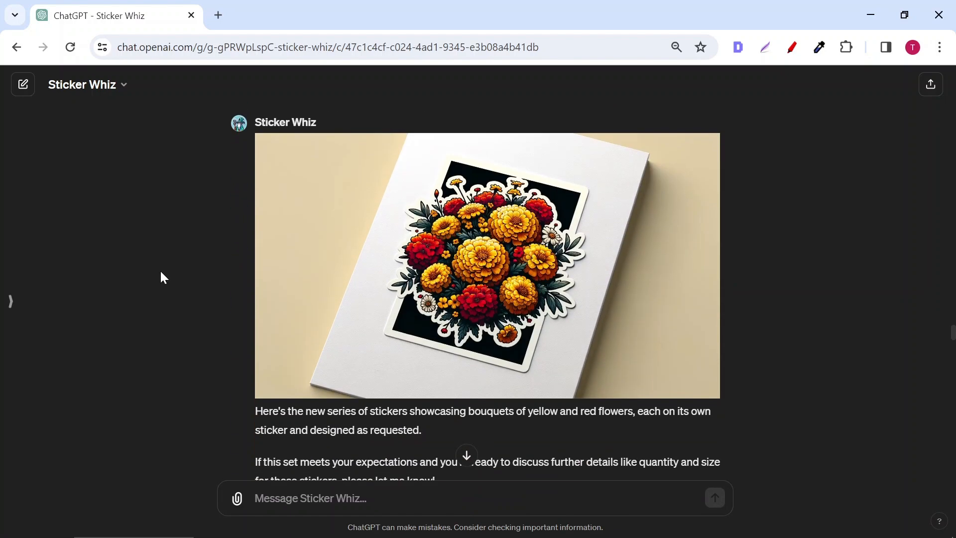
scroll(down, 3)
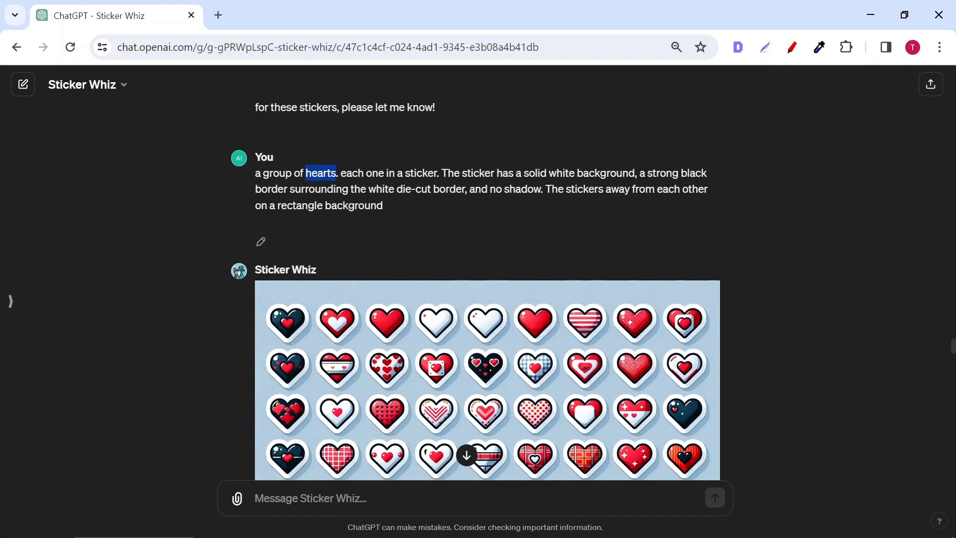
scroll(down, 3)
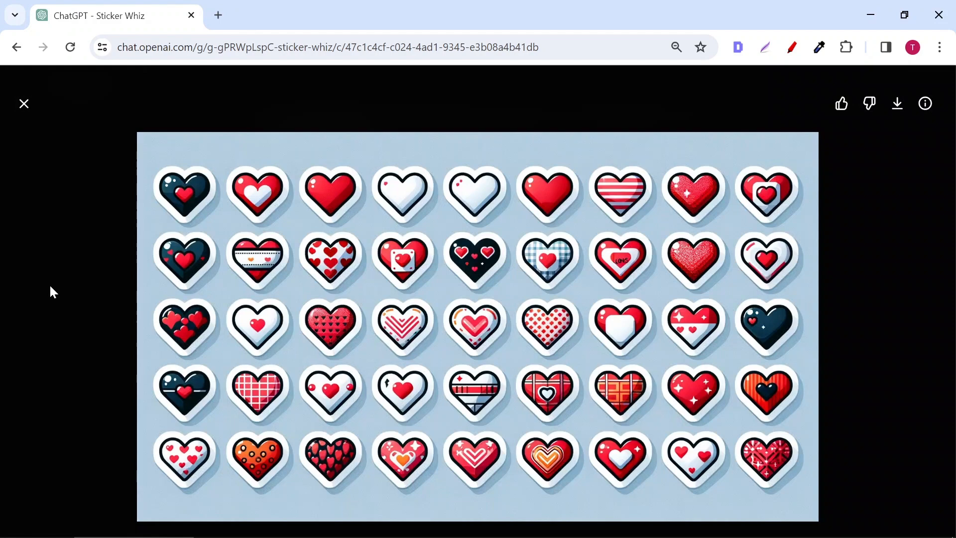
click(24, 103)
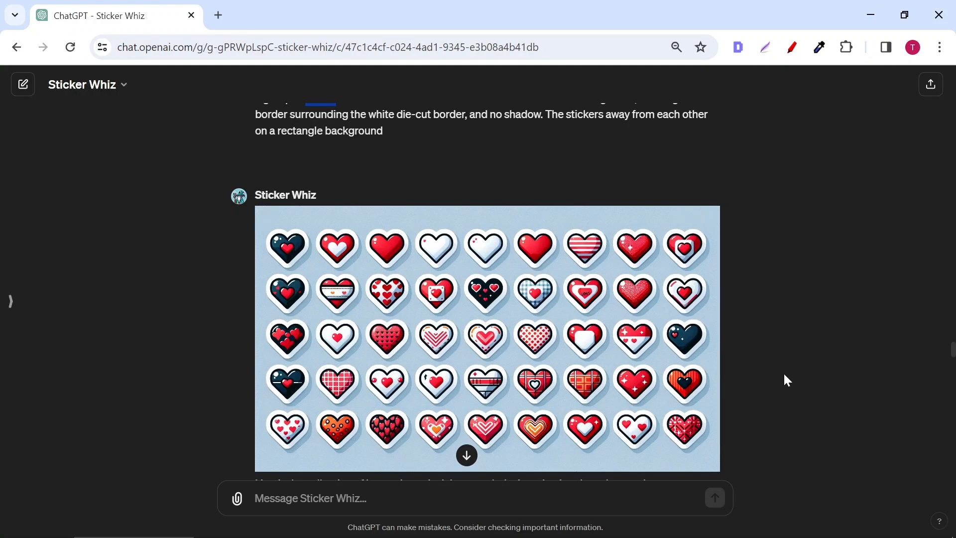
- Inspect the cute dragon and sunset sticker sheets at full size
scroll(down, 3)
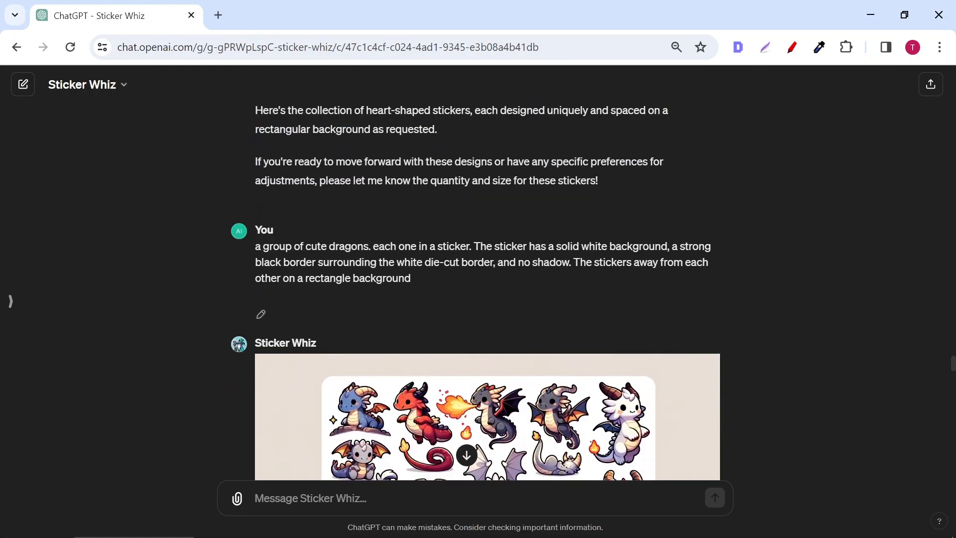
scroll(down, 3)
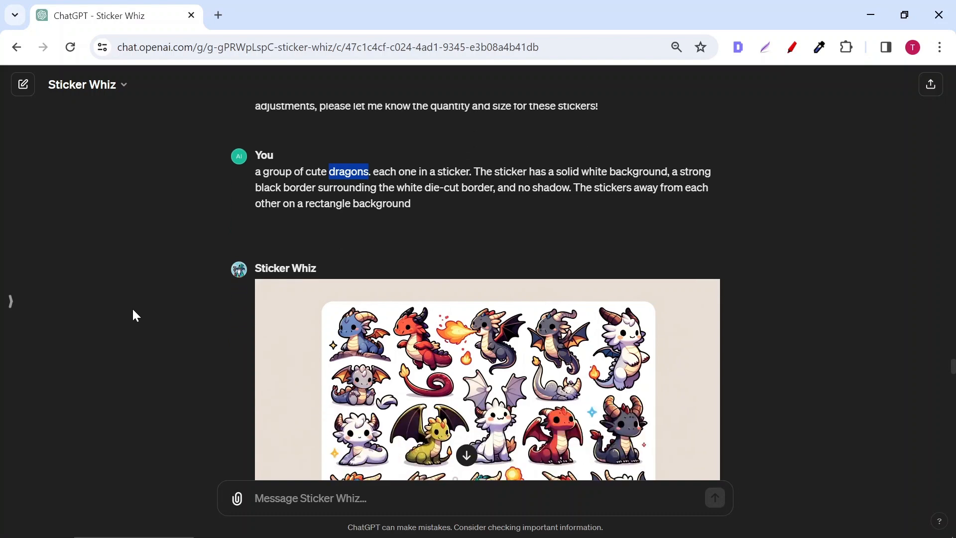
click(487, 378)
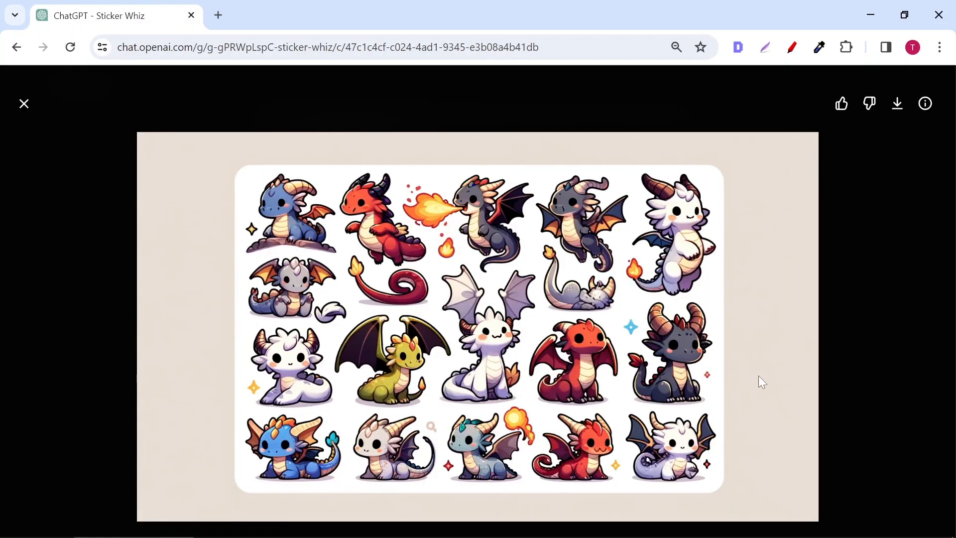
mouse_move(336, 286)
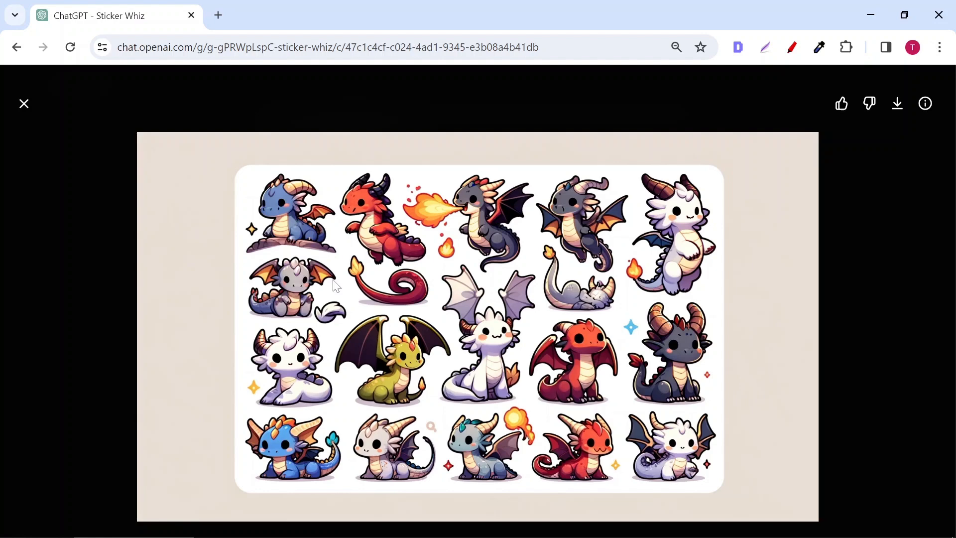
click(24, 103)
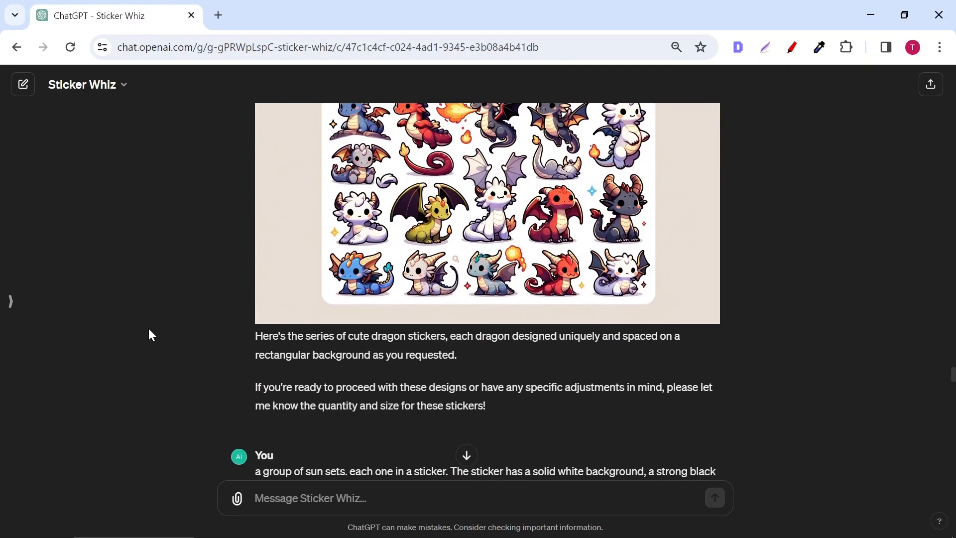
scroll(down, 3)
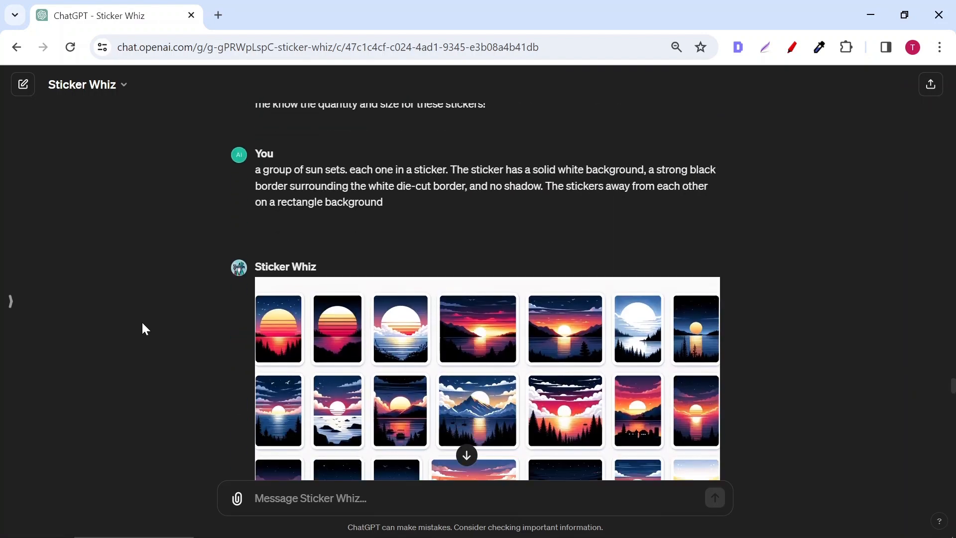
double_click(335, 169)
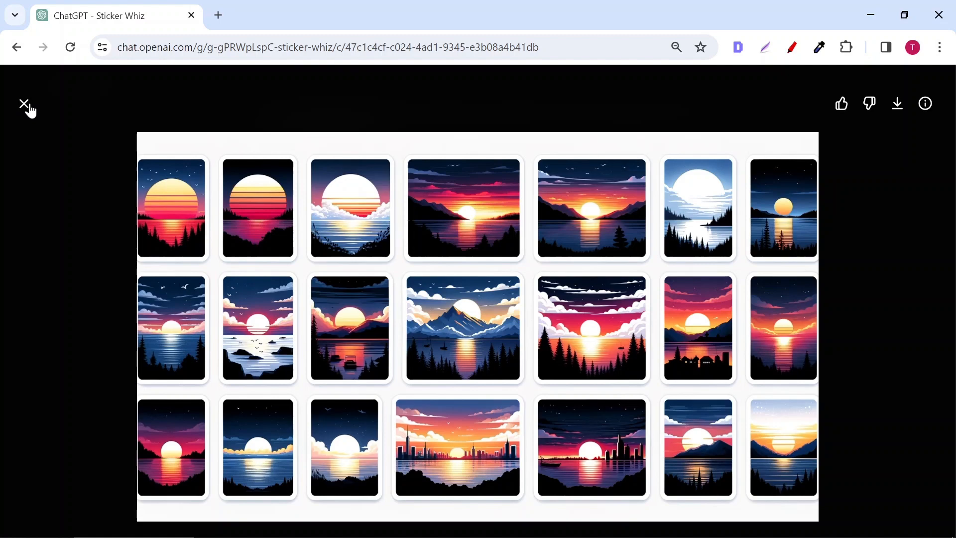
click(24, 104)
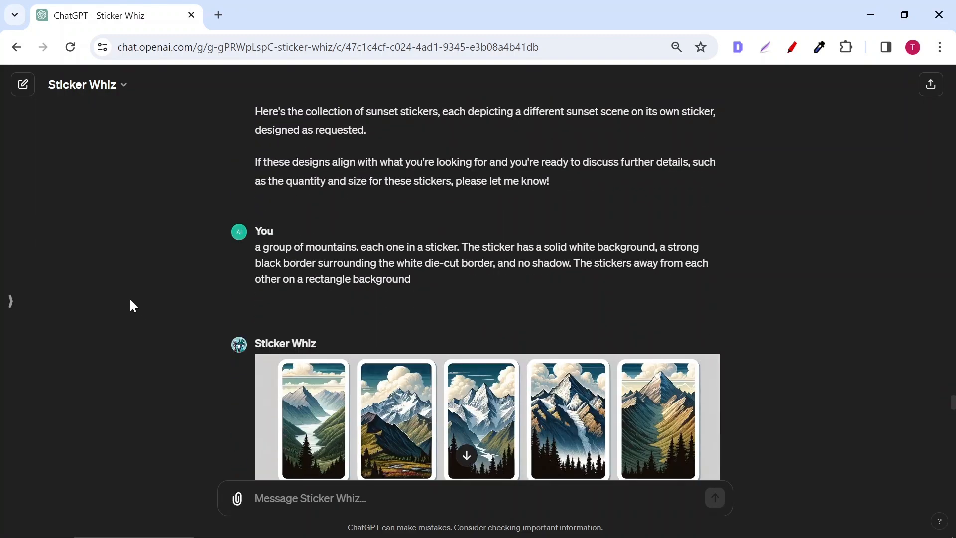
- Inspect the mountain and kawaii bunny sticker sheets at full size
scroll(down, 3)
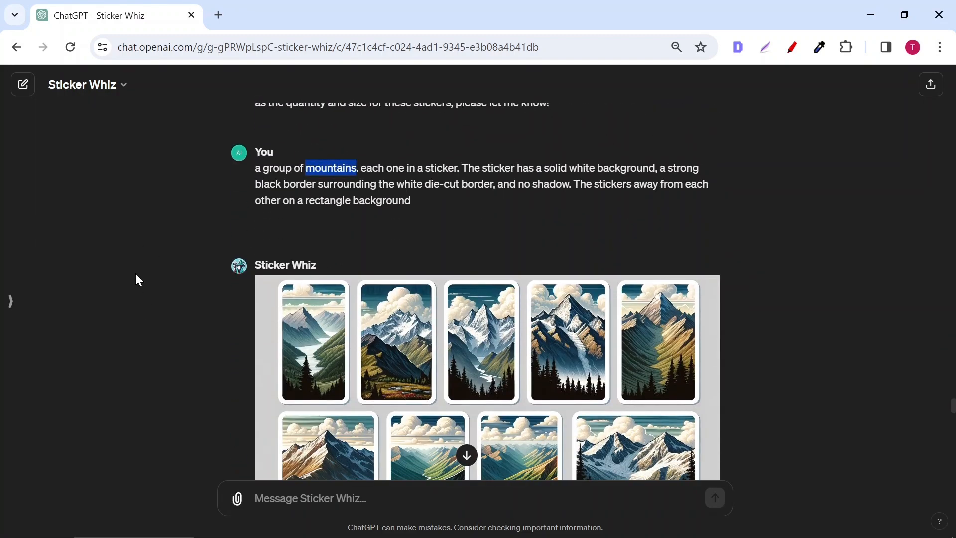
click(481, 341)
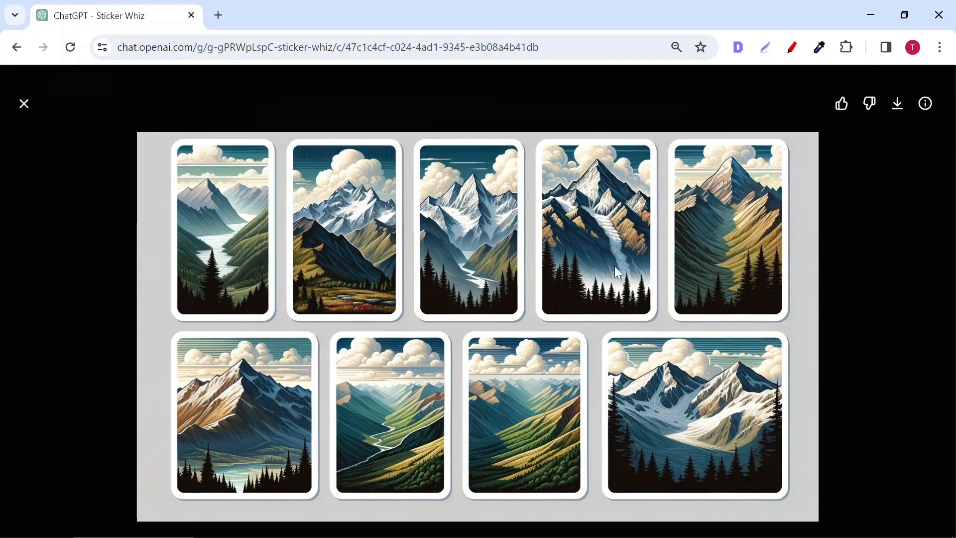
click(24, 103)
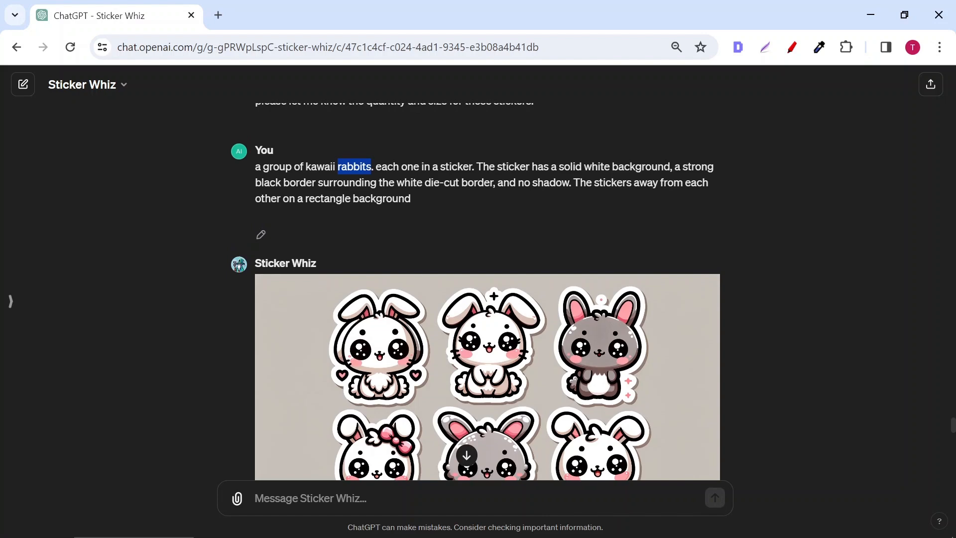
scroll(down, 3)
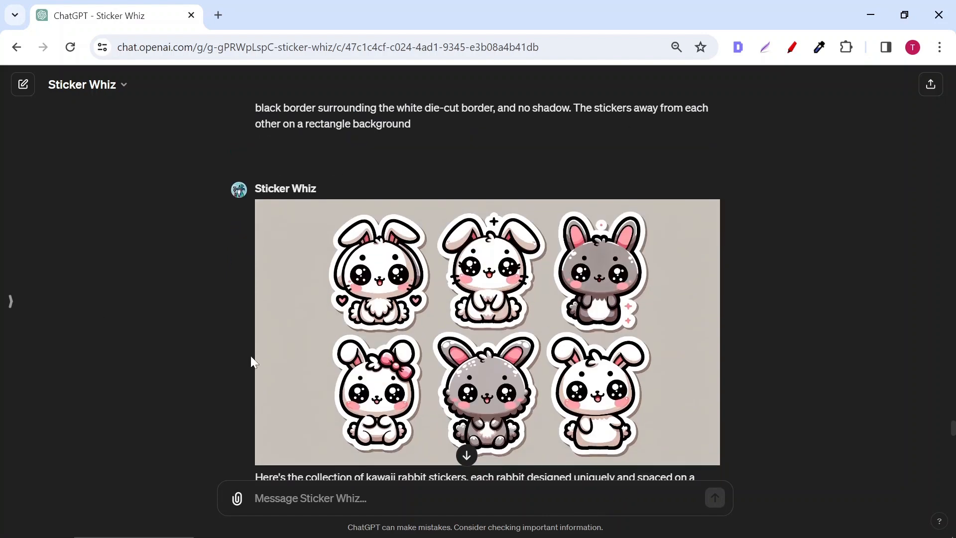
click(487, 333)
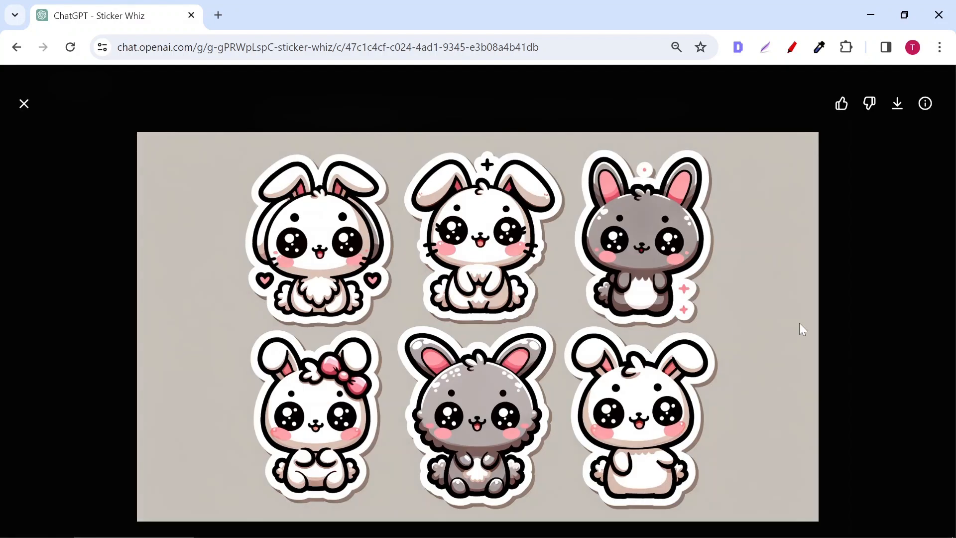
click(24, 104)
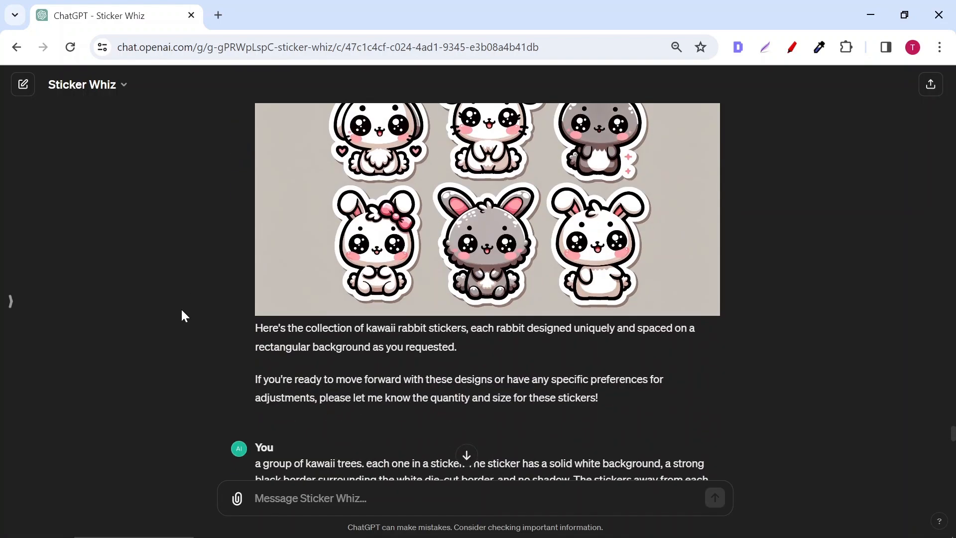
- Reach the kawaii cats prompt, select the word 'cats' and view its sticker sheet
scroll(down, 3)
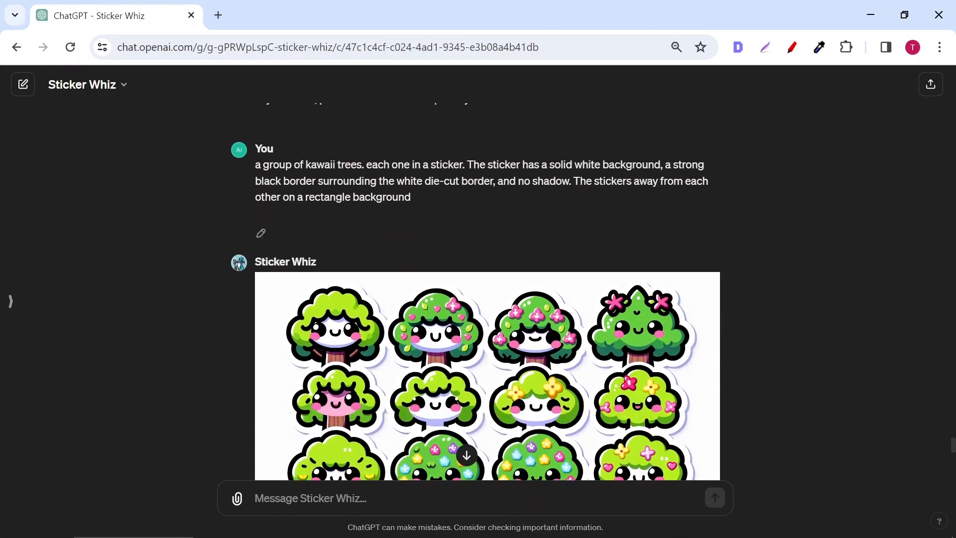
scroll(down, 3)
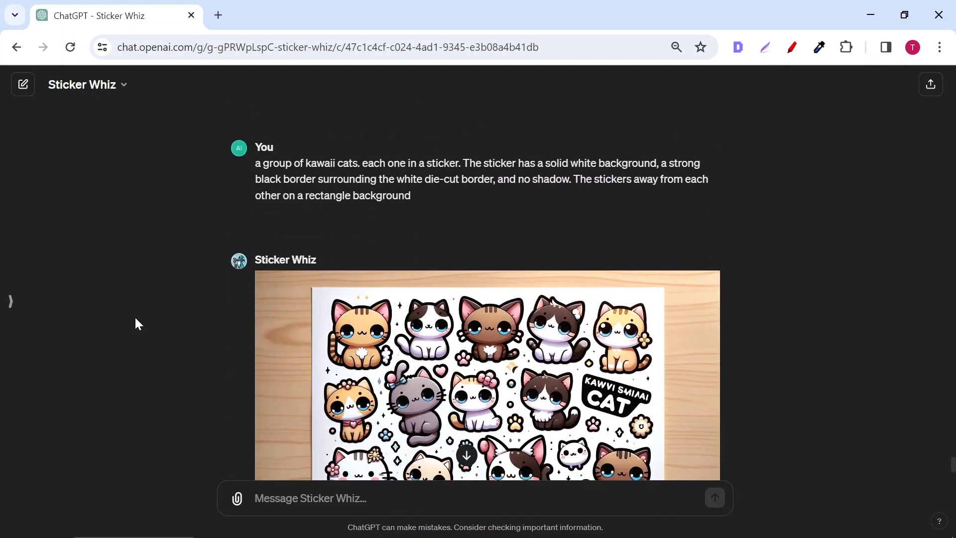
double_click(347, 163)
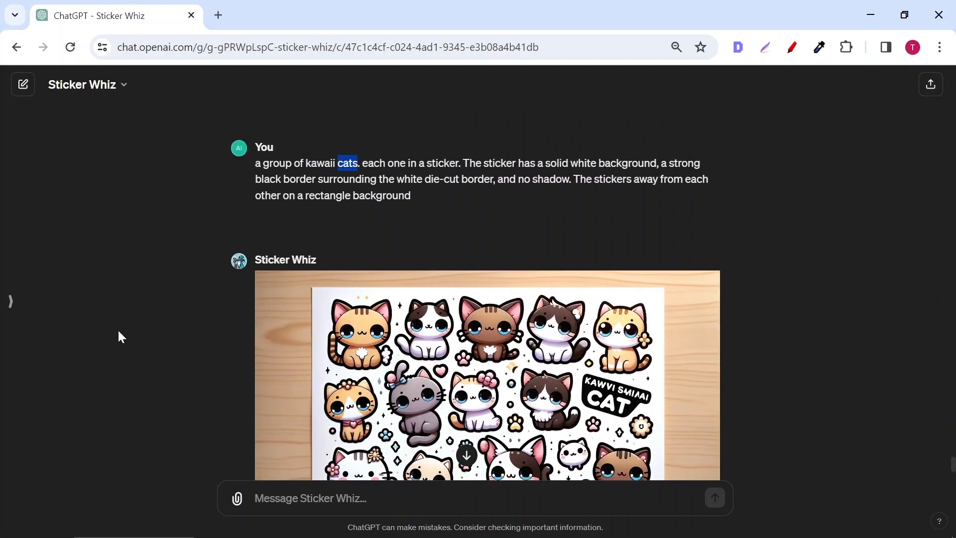
click(488, 365)
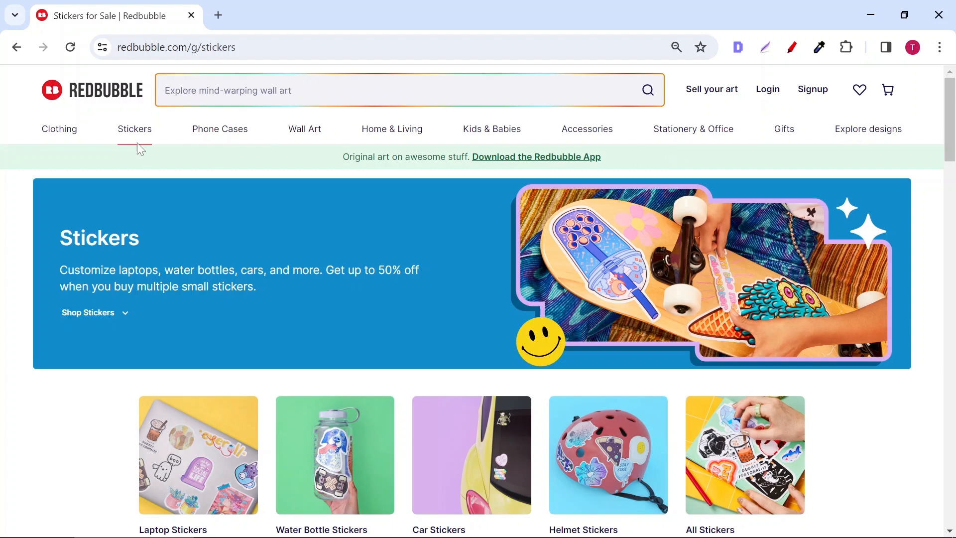
- Search Redbubble for 'cat stickers' and browse down through the existing cat sticker designs
text(c)
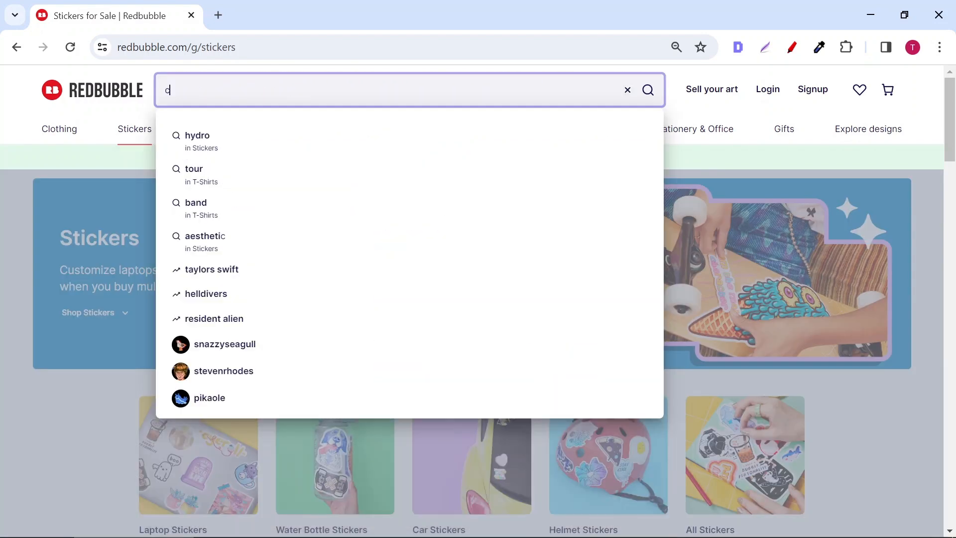
text(at stickers)
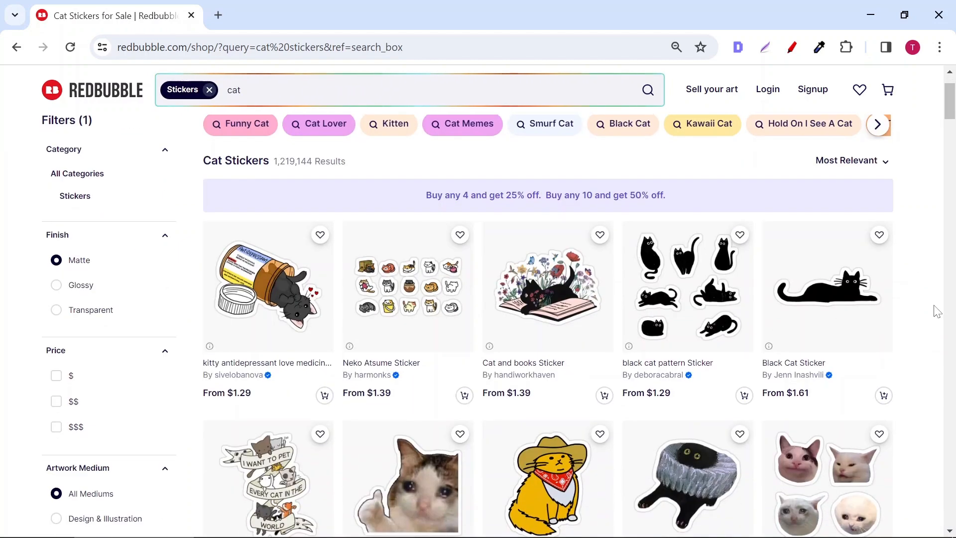
mouse_move(687, 319)
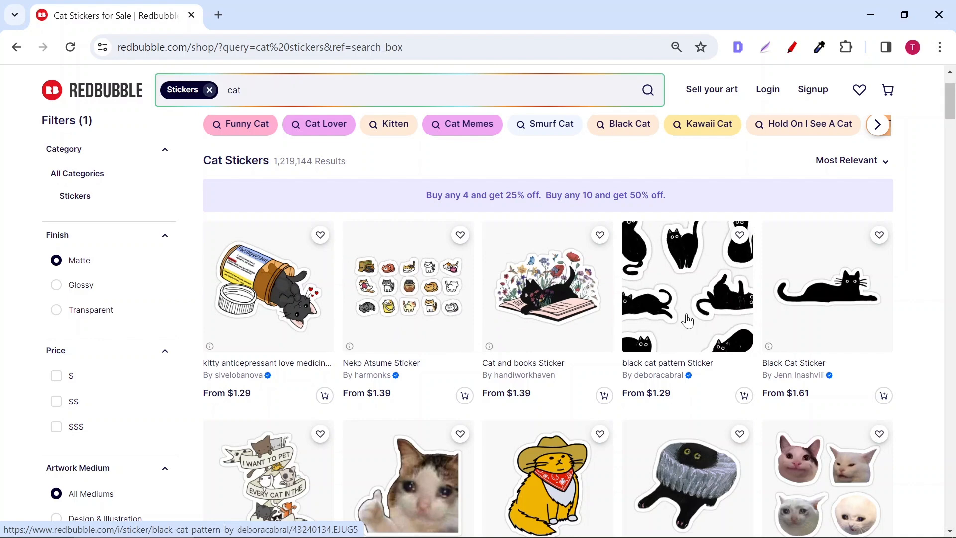
scroll(down, 3)
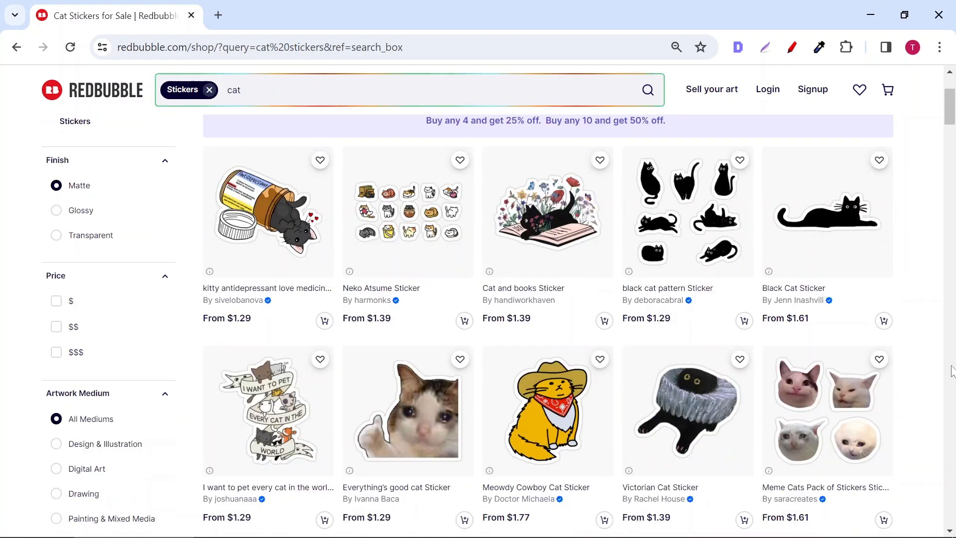
scroll(down, 3)
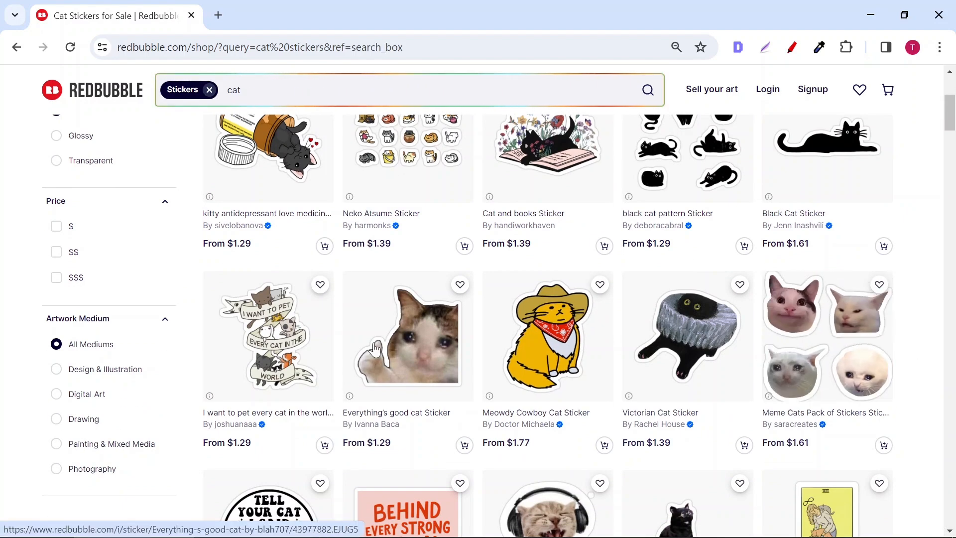
scroll(down, 3)
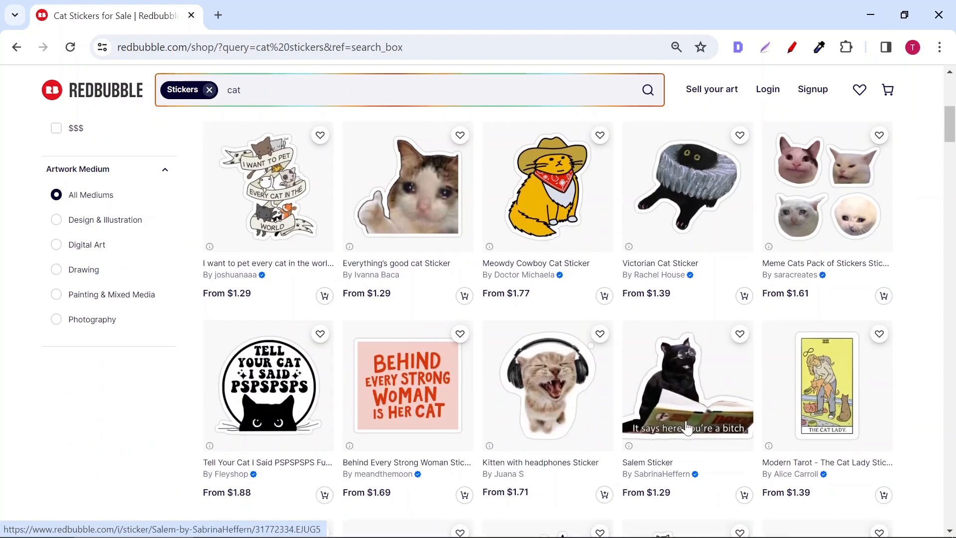
scroll(down, 3)
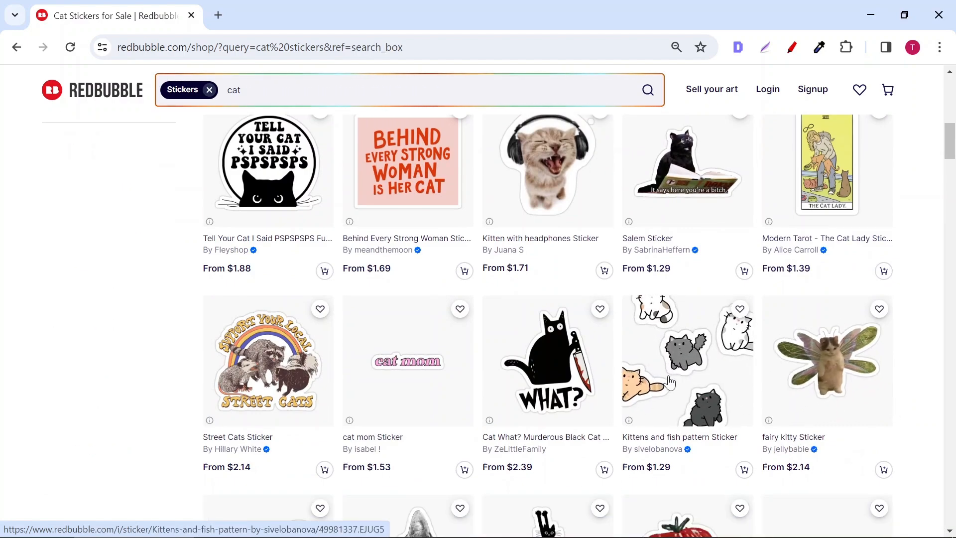
scroll(down, 3)
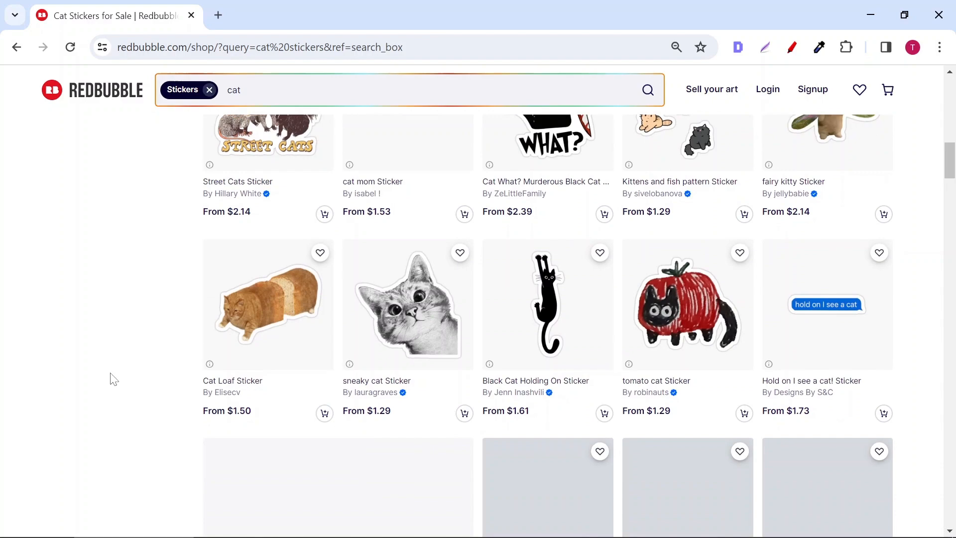
scroll(down, 3)
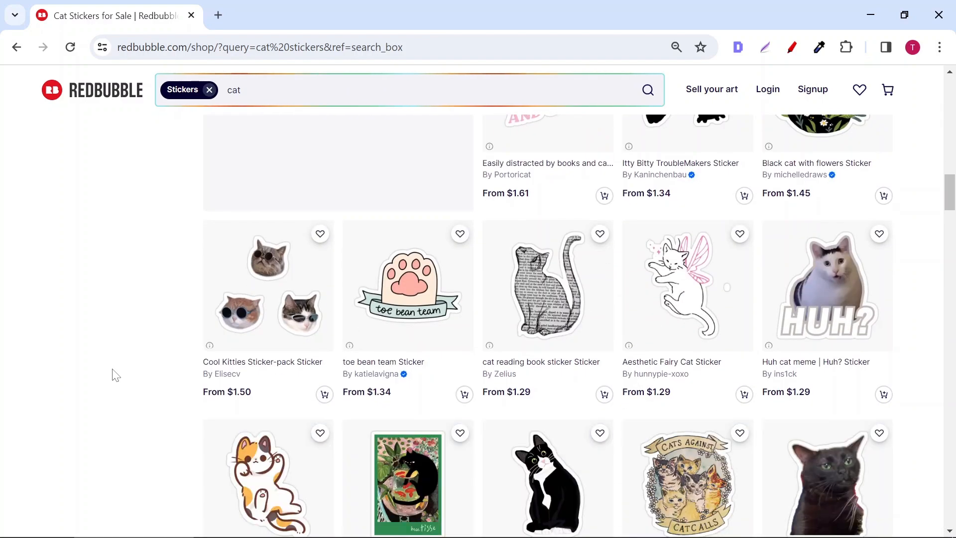
scroll(down, 3)
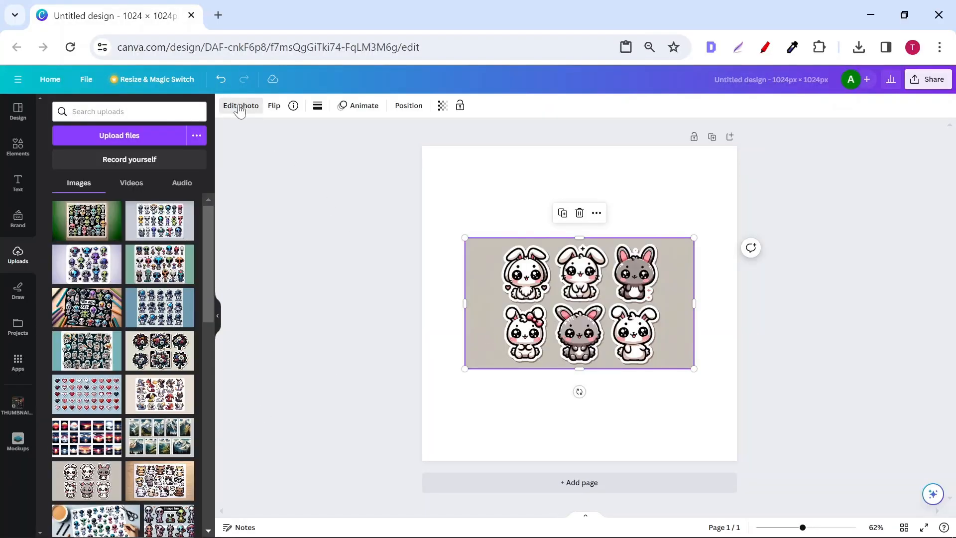
- Crop the bunny sticker sheet down to just the white bunny from the top middle
click(240, 104)
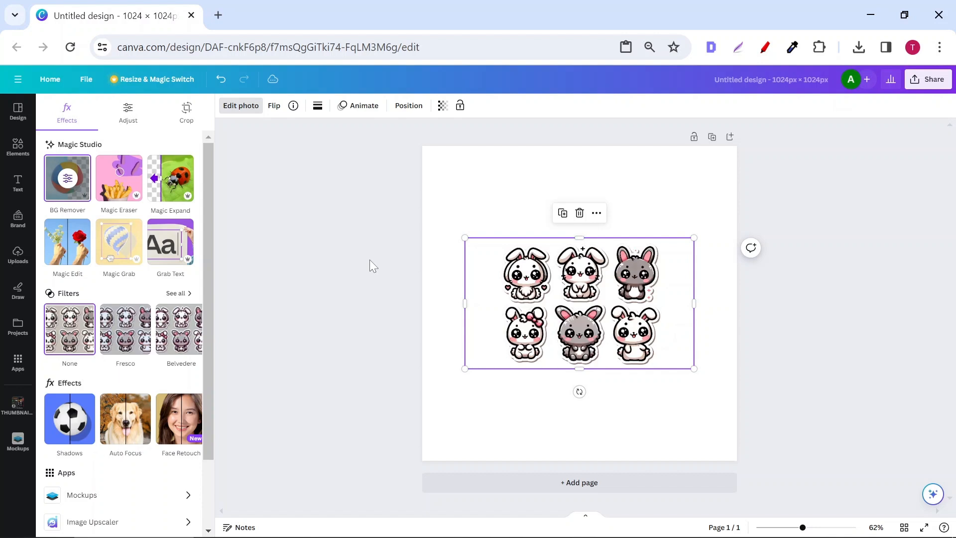
mouse_move(186, 112)
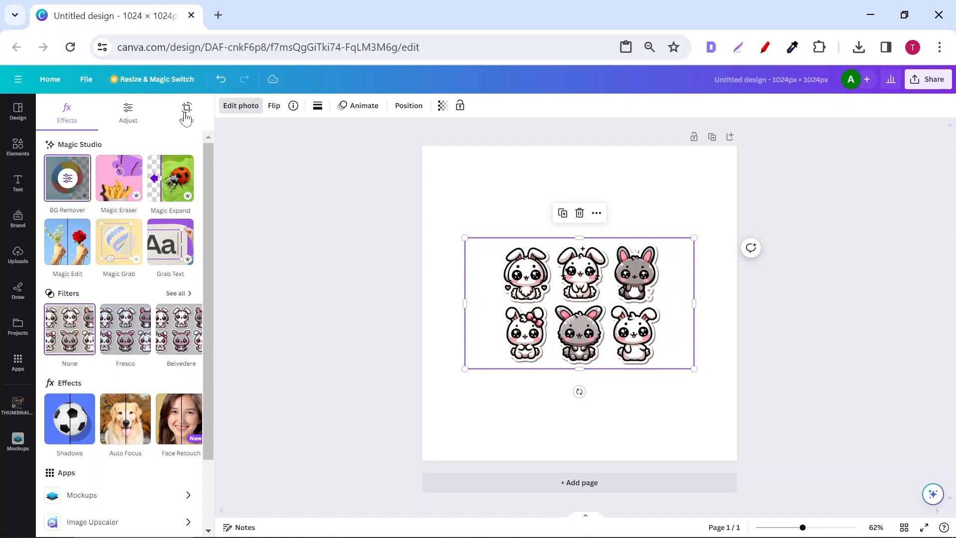
click(187, 112)
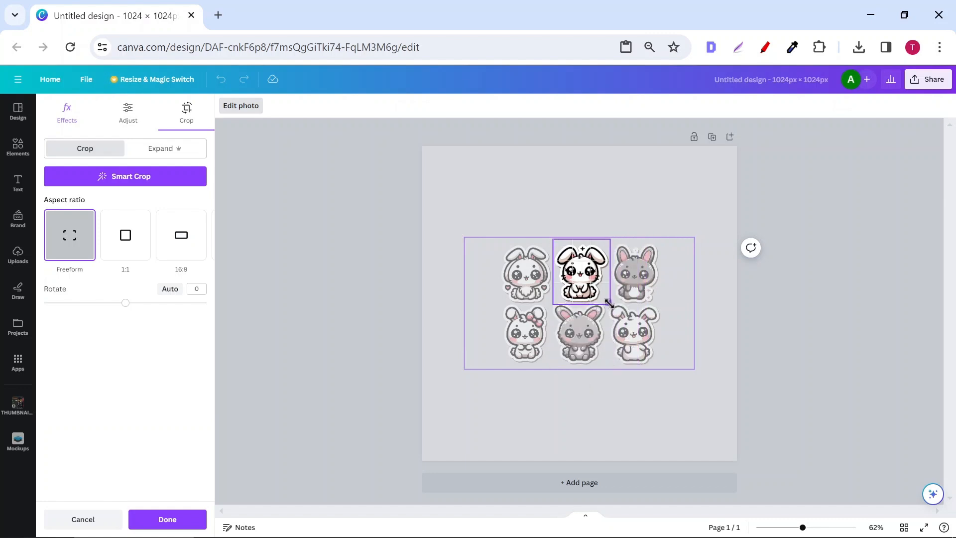
click(167, 519)
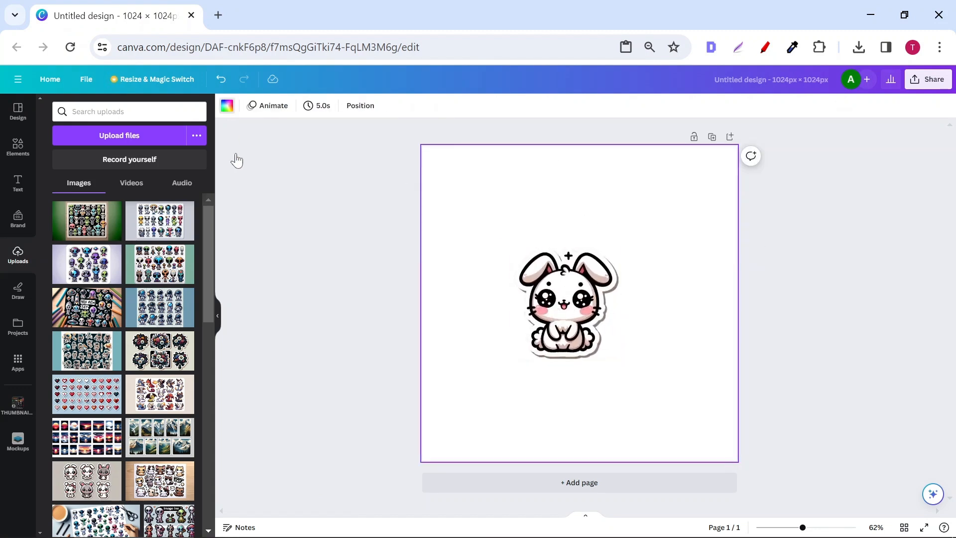
- Set the page background colour and crop a grey bunny out of a fresh copy of the sheet
click(226, 105)
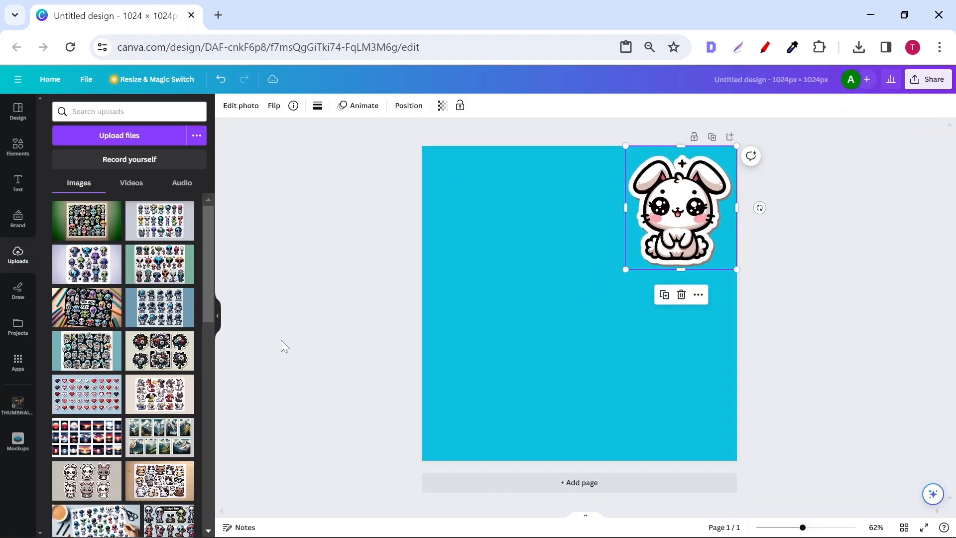
click(240, 106)
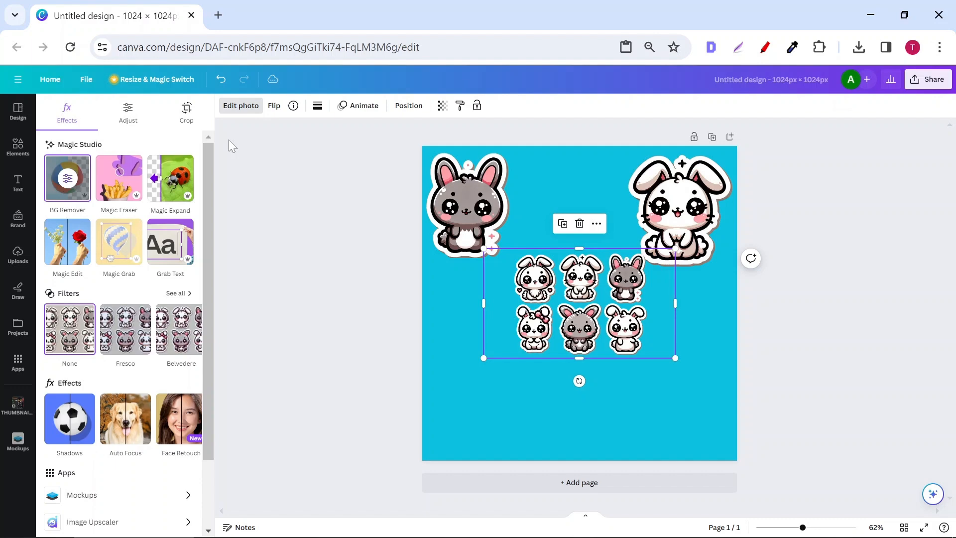
click(186, 110)
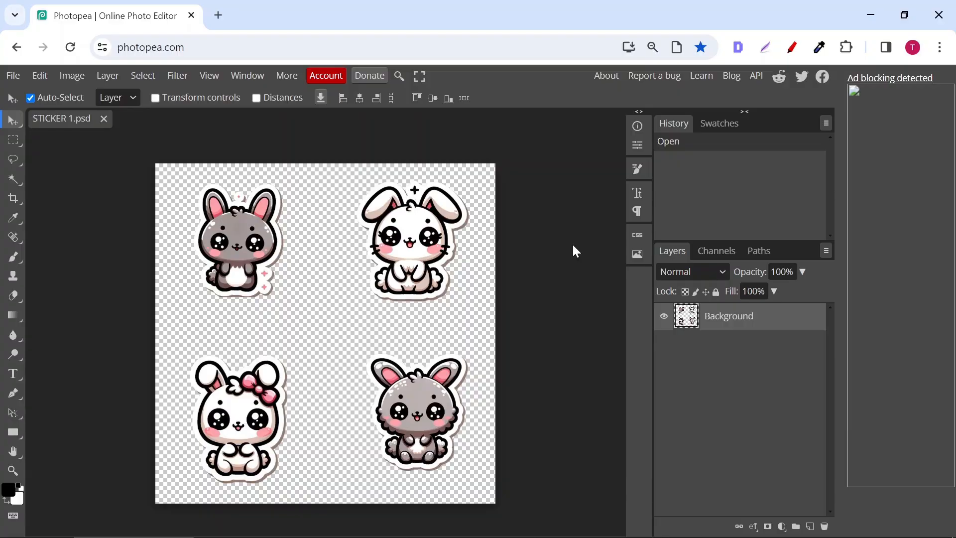
mouse_move(12, 177)
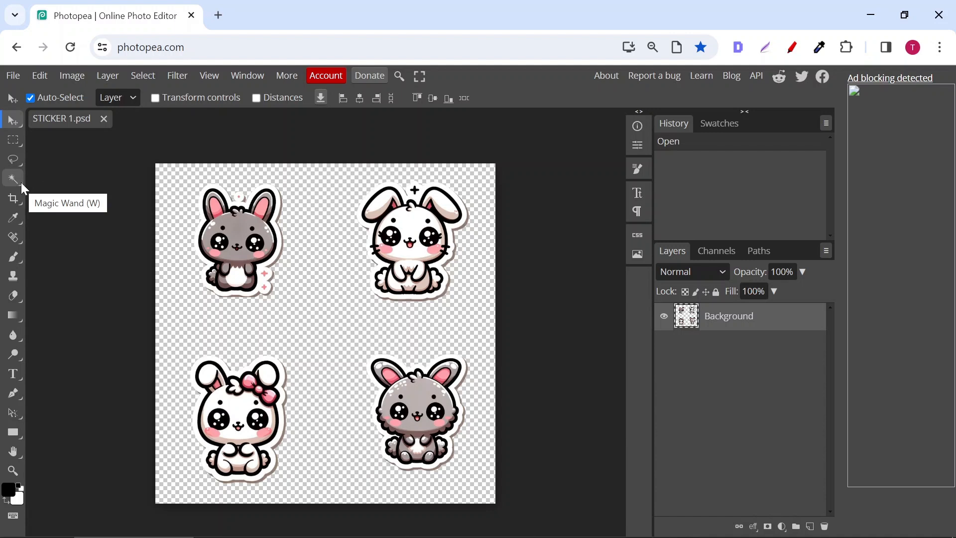
- Pick the Magic Wand tool for the STICKER 1 four-bunny file
click(12, 178)
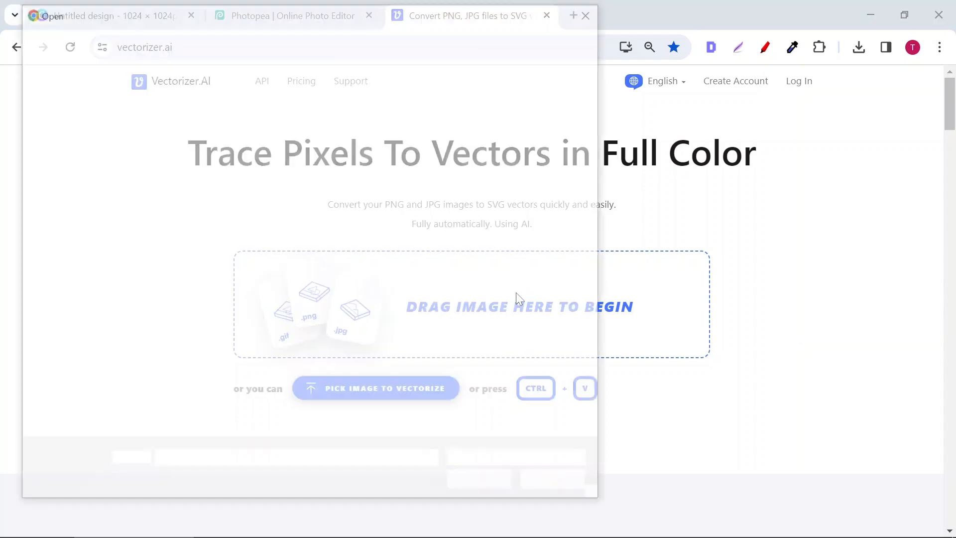
- Vectorize STICKER 1.png and reach the download format options for the result
click(375, 388)
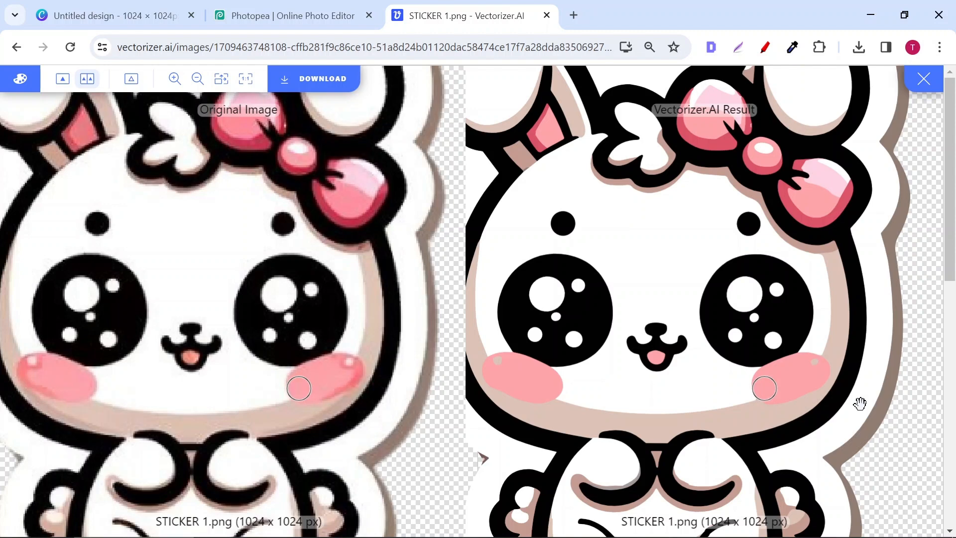
mouse_move(658, 356)
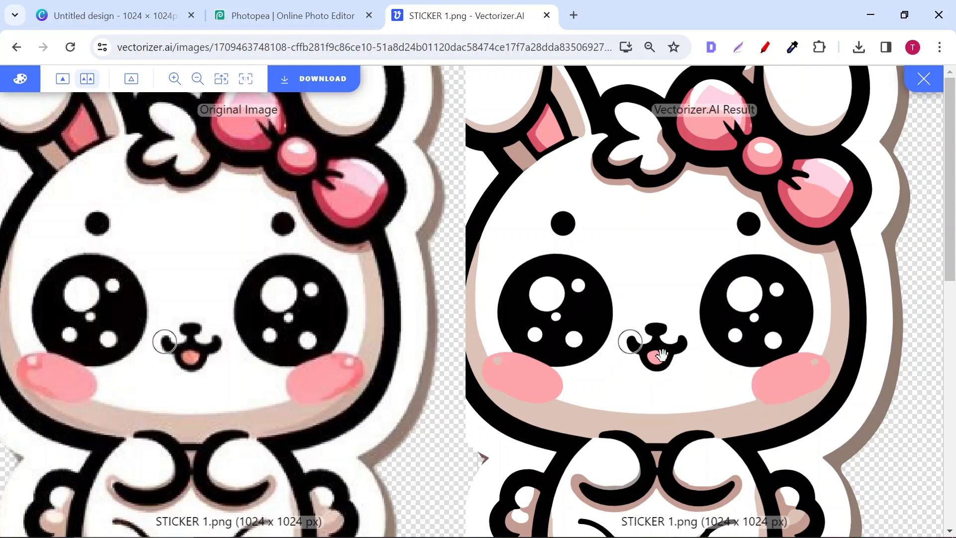
click(314, 78)
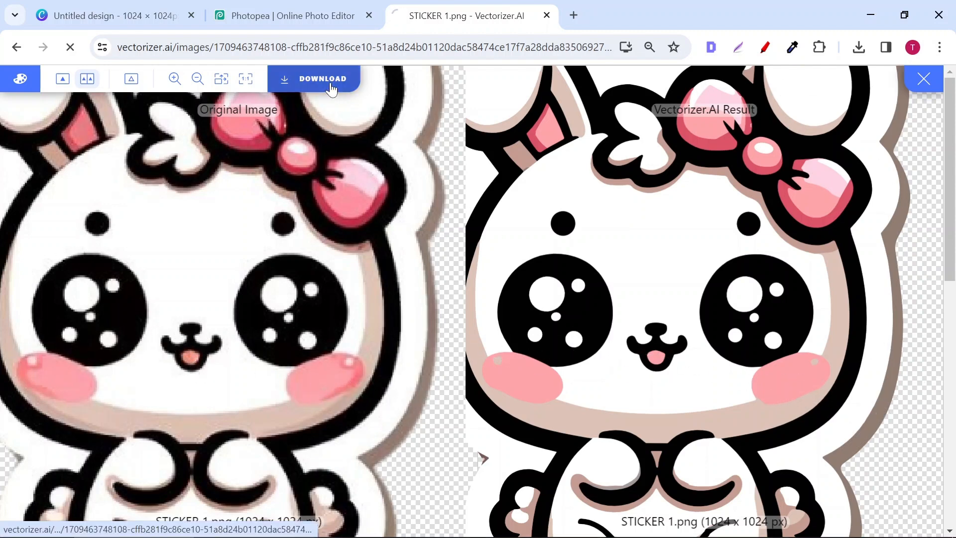
click(323, 77)
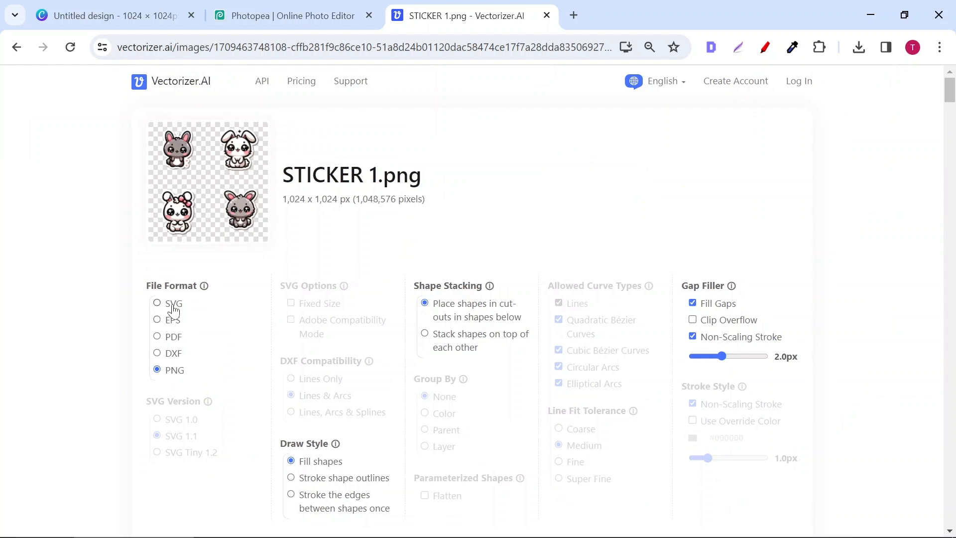